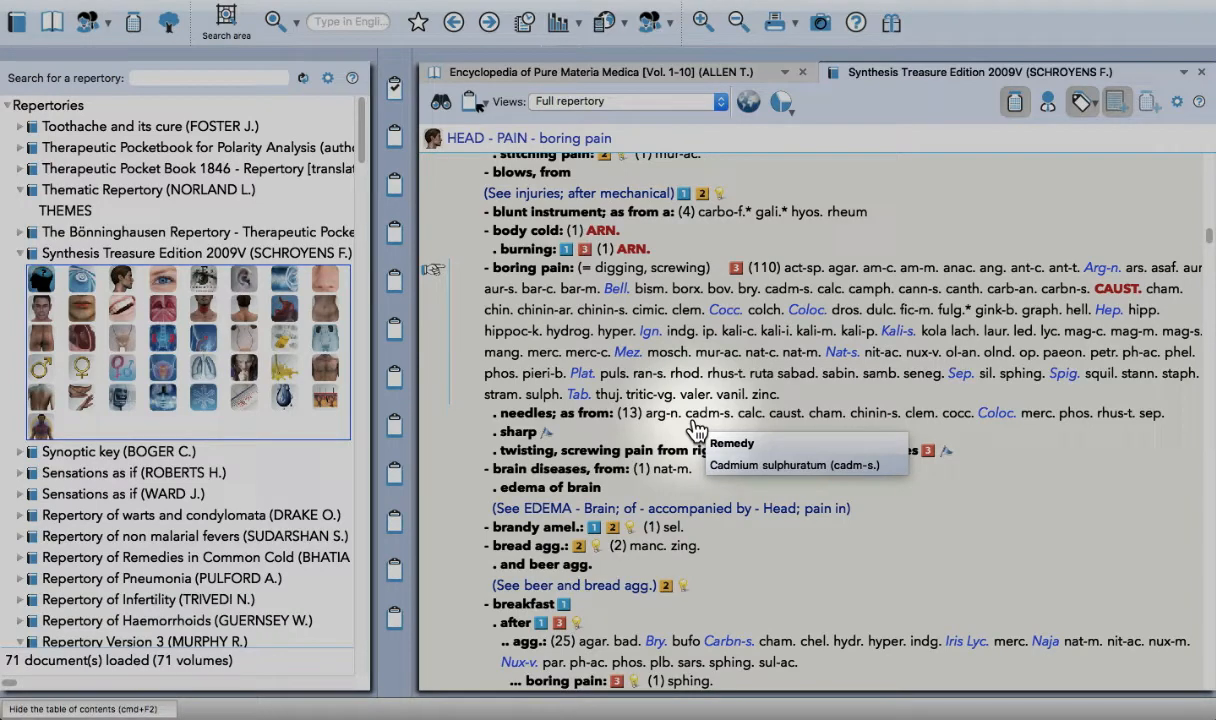
mouse_move(828, 404)
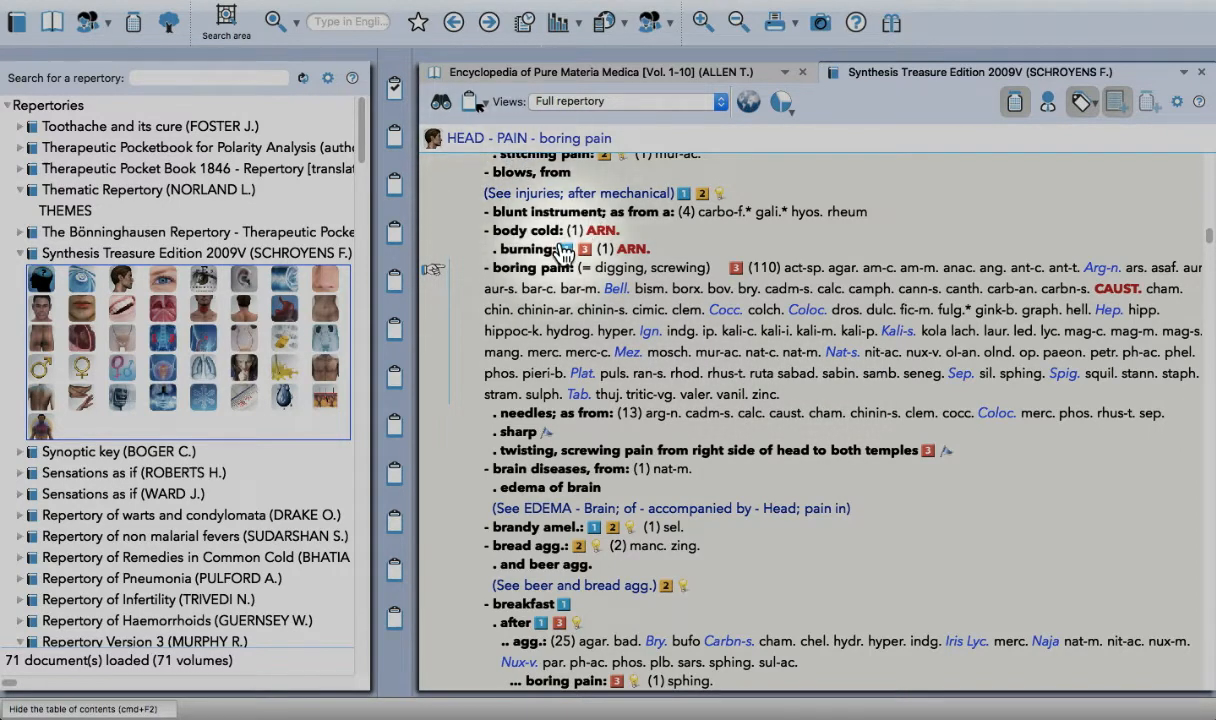
mouse_move(442, 176)
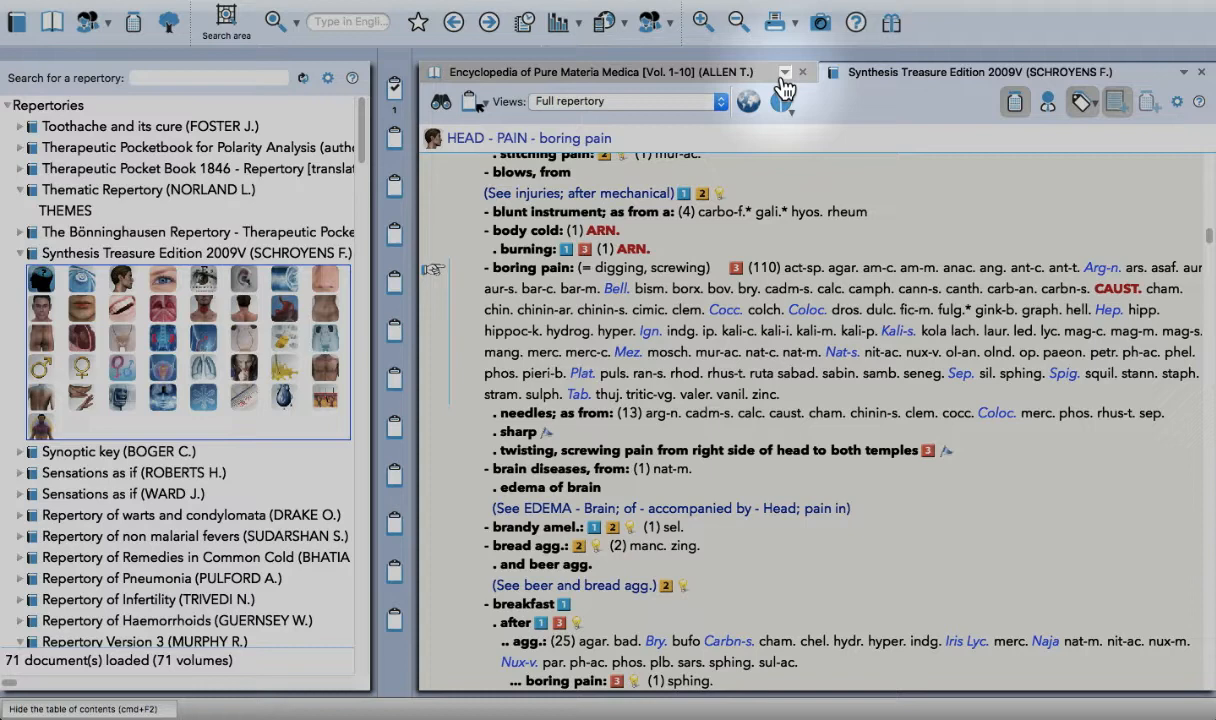
Enter pain, boring and head as search words, matched within the same paragraph
click(784, 72)
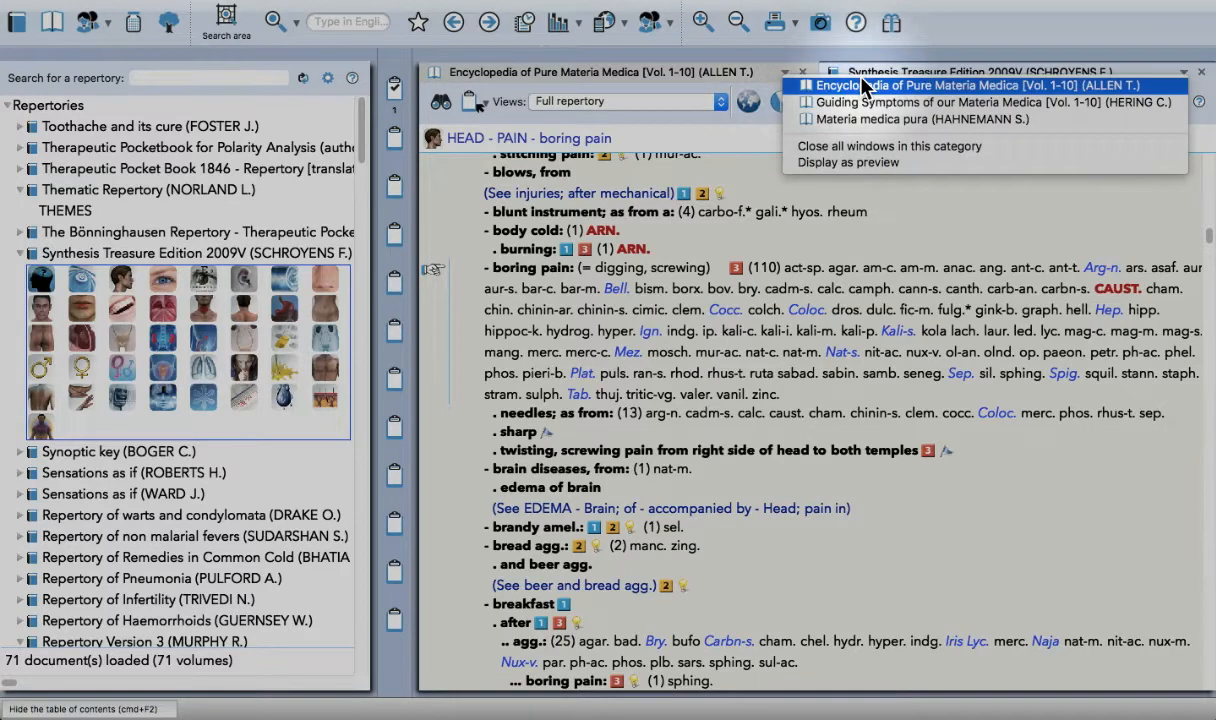
mouse_move(832, 104)
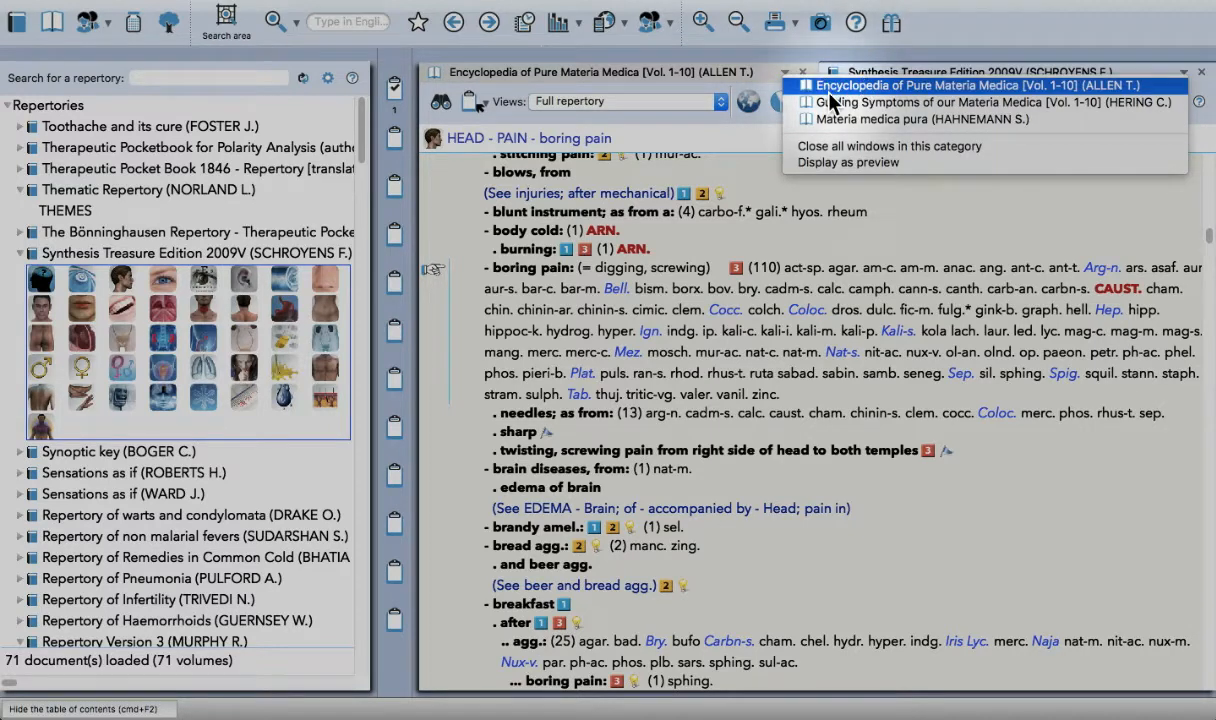
mouse_move(838, 120)
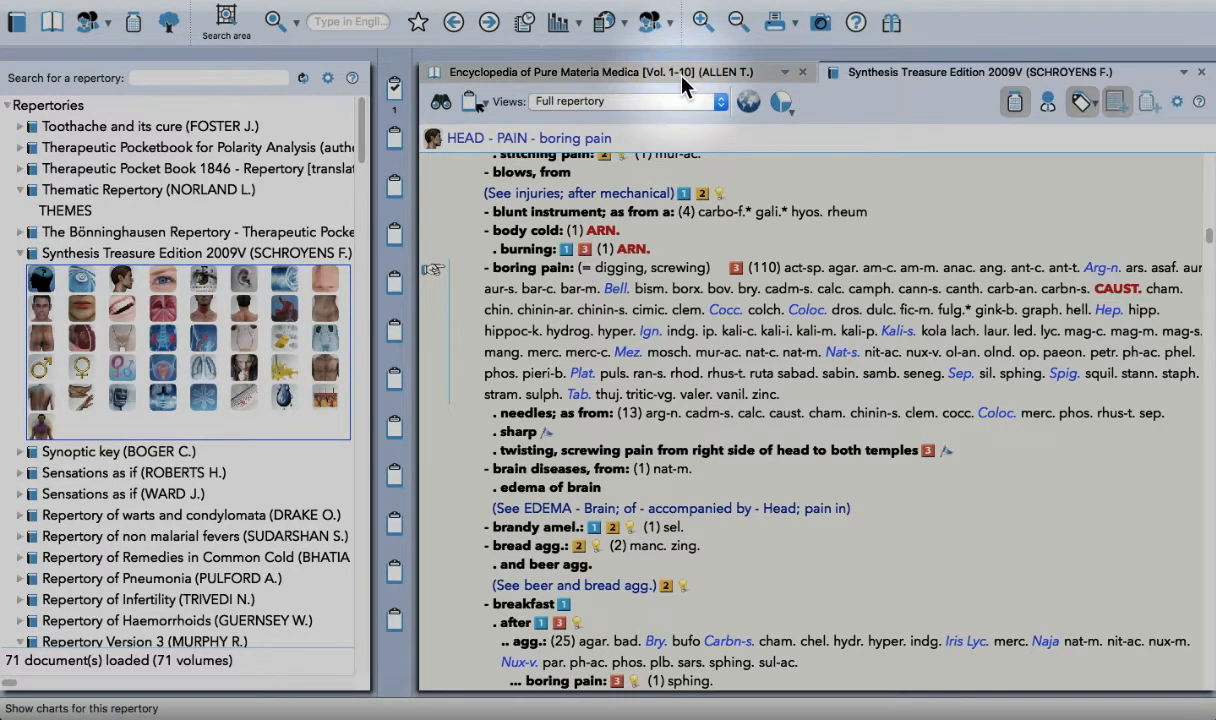
click(272, 22)
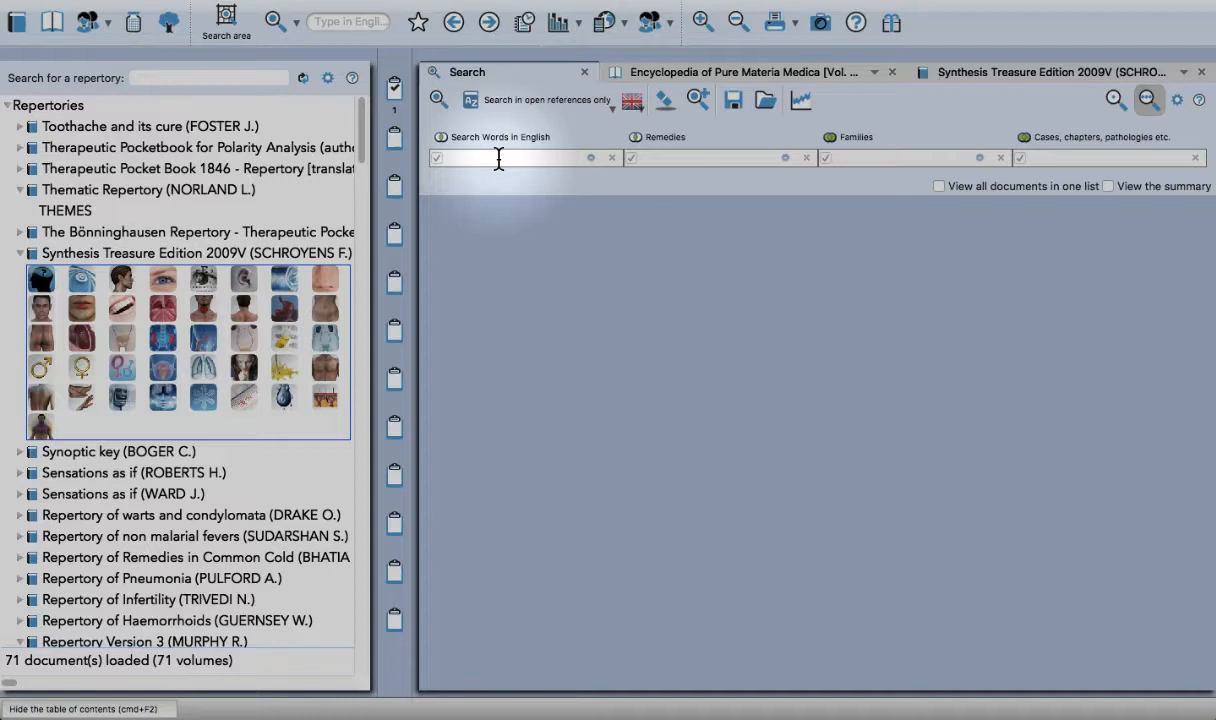
text(pa)
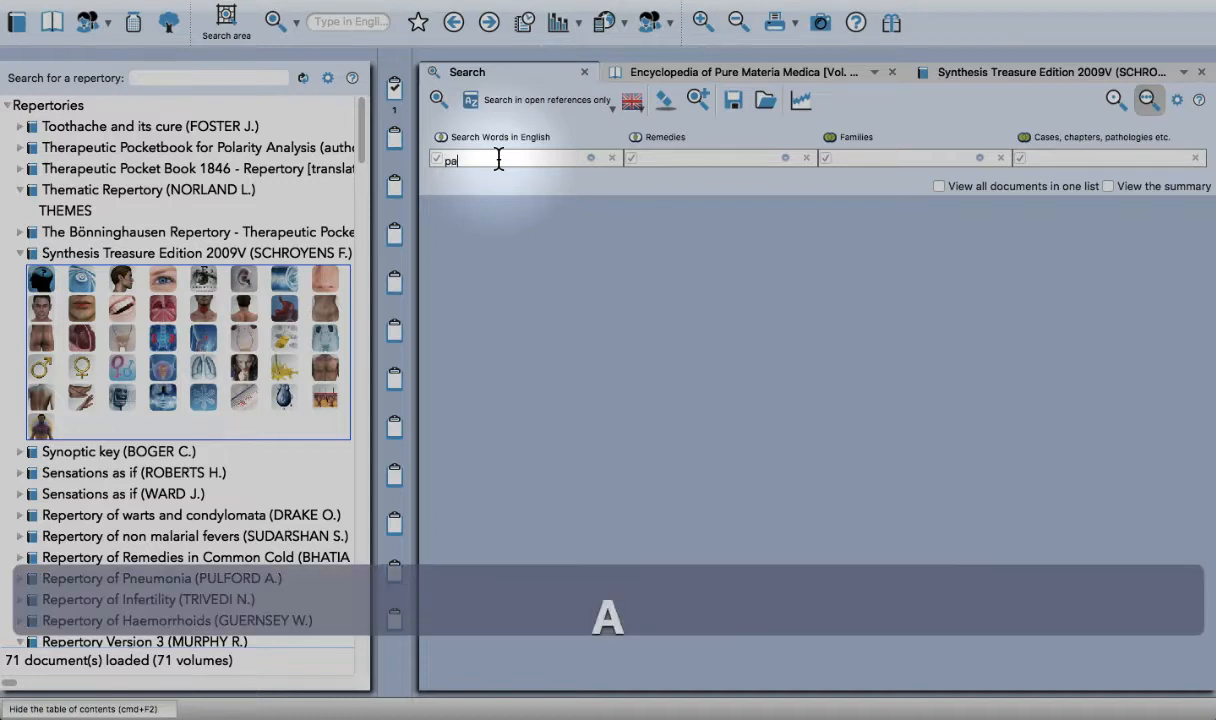
text(boring)
text(head)
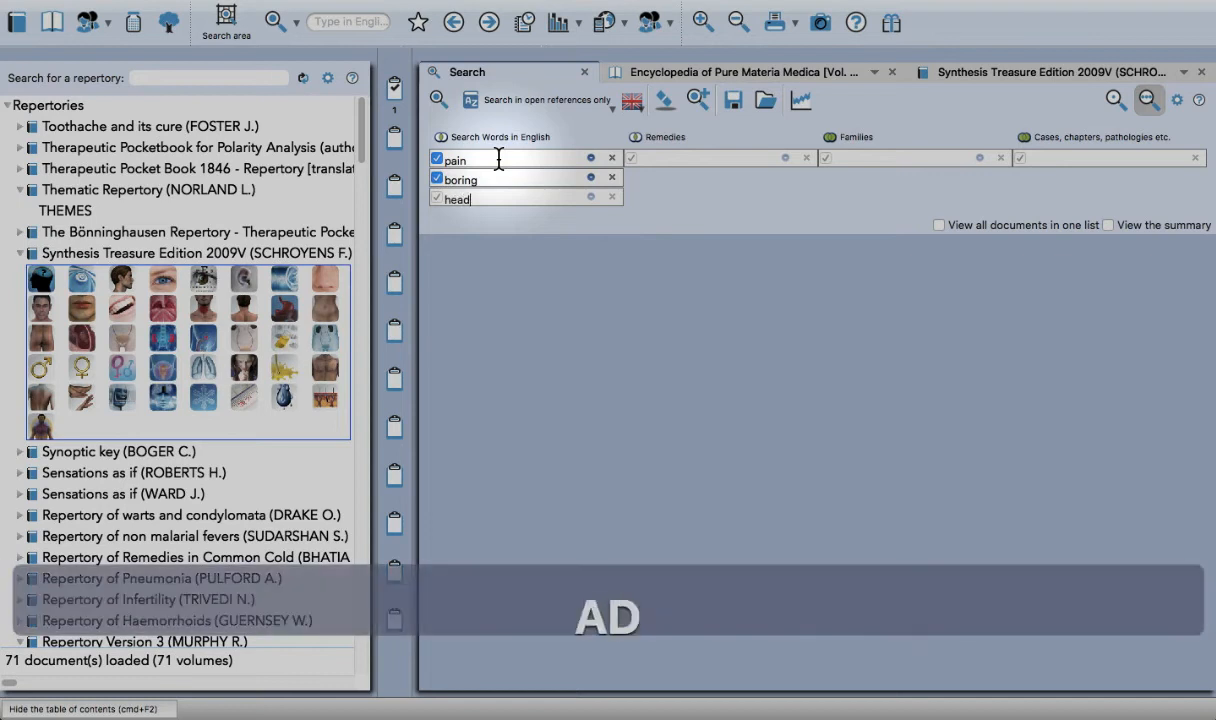
key(Return)
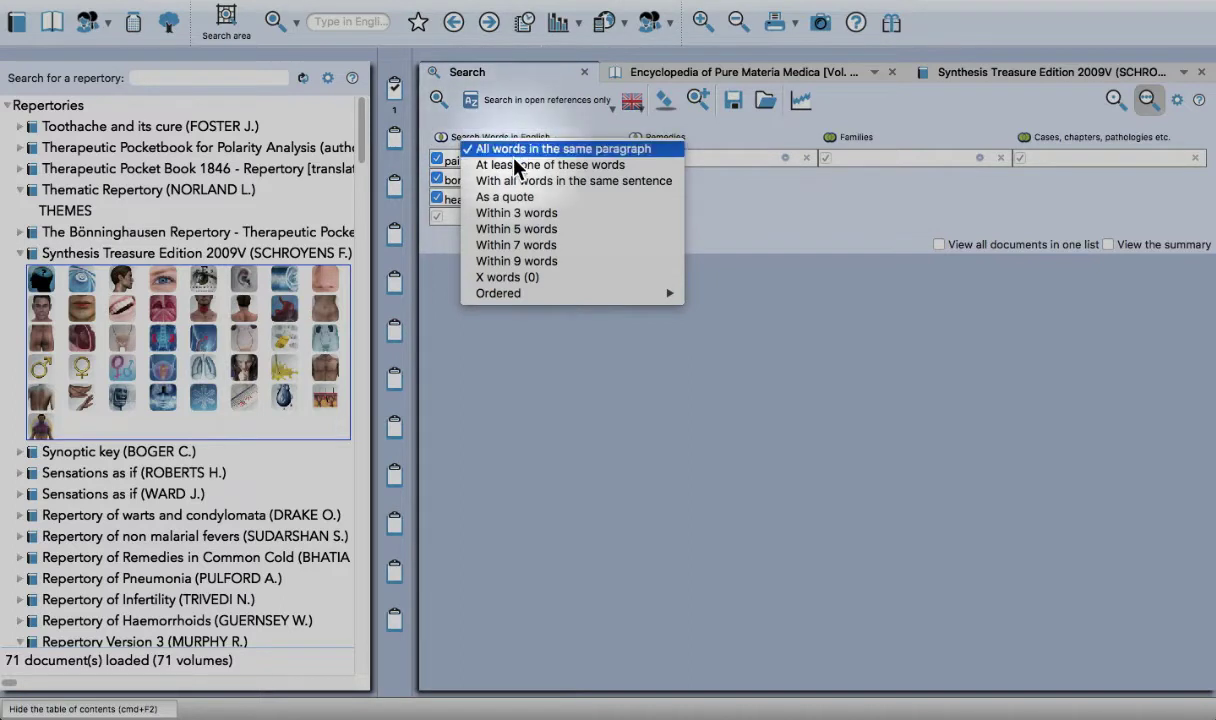
click(562, 148)
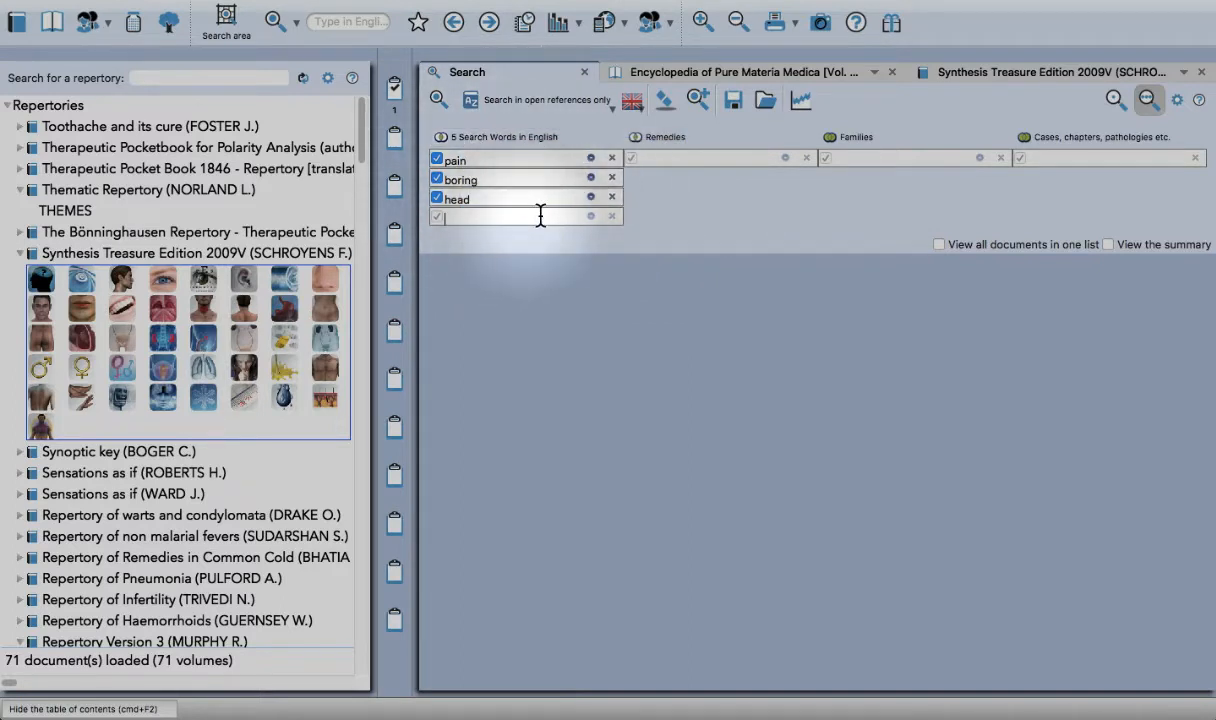
mouse_move(496, 236)
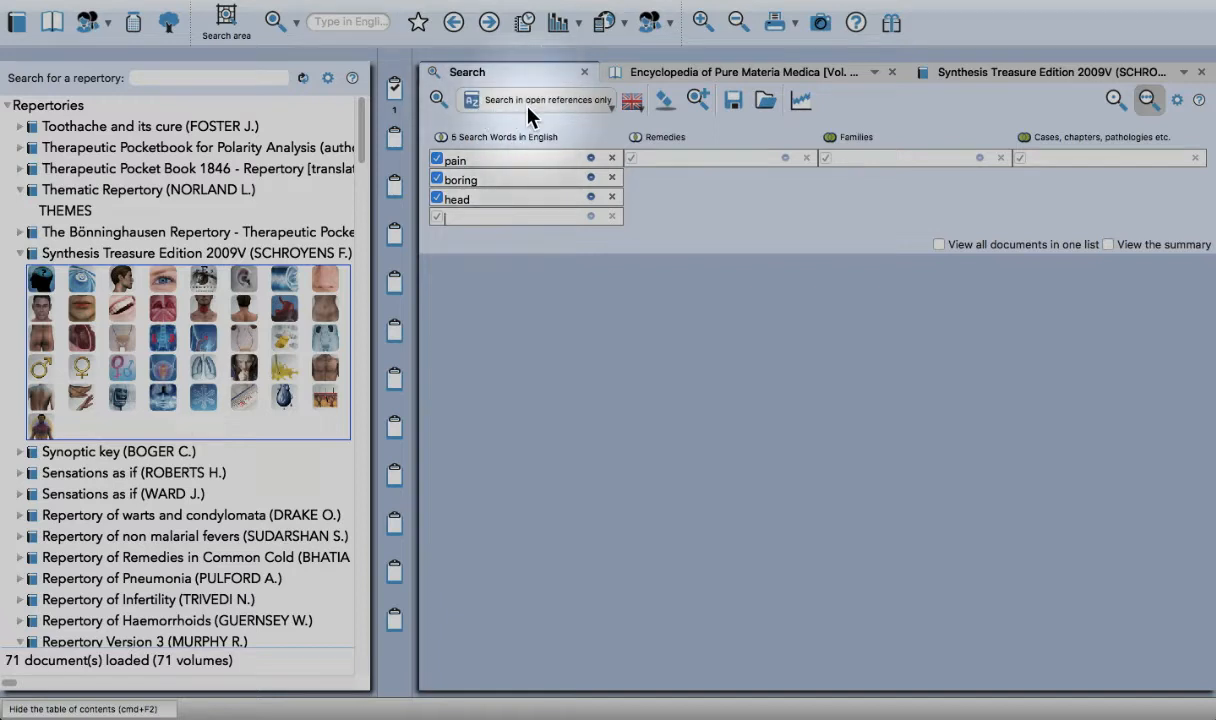
Run the search across all open references
click(544, 100)
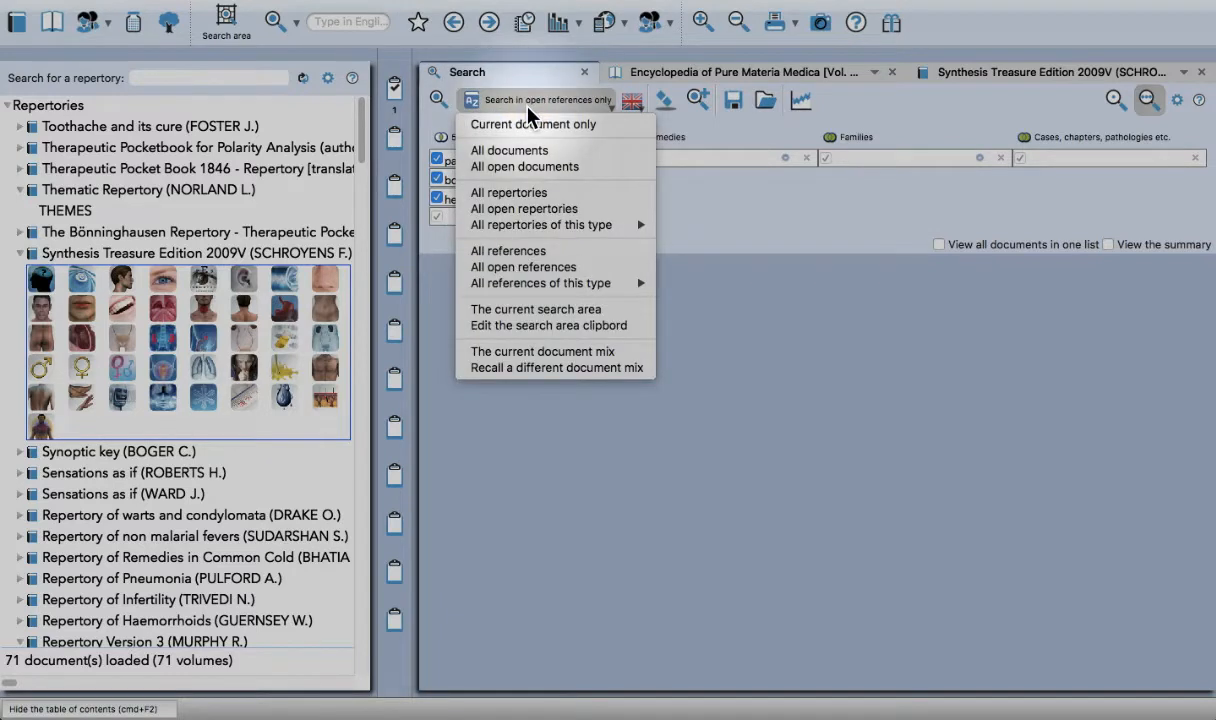
mouse_move(528, 252)
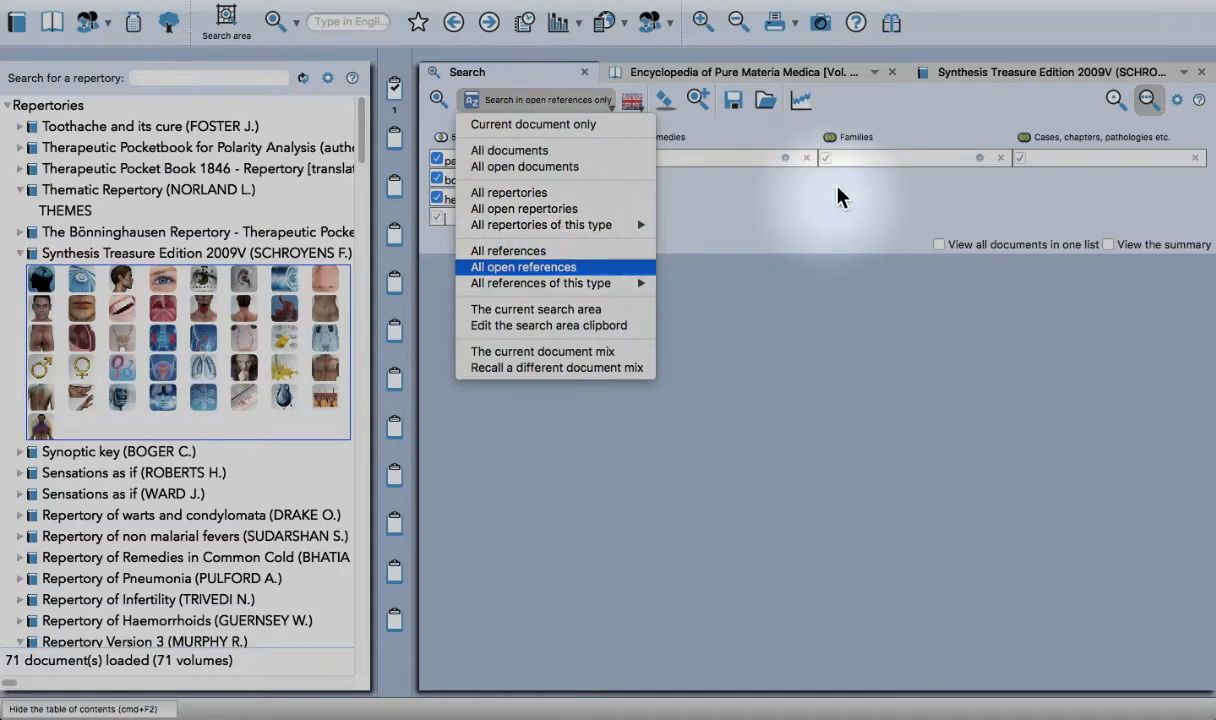
mouse_move(728, 292)
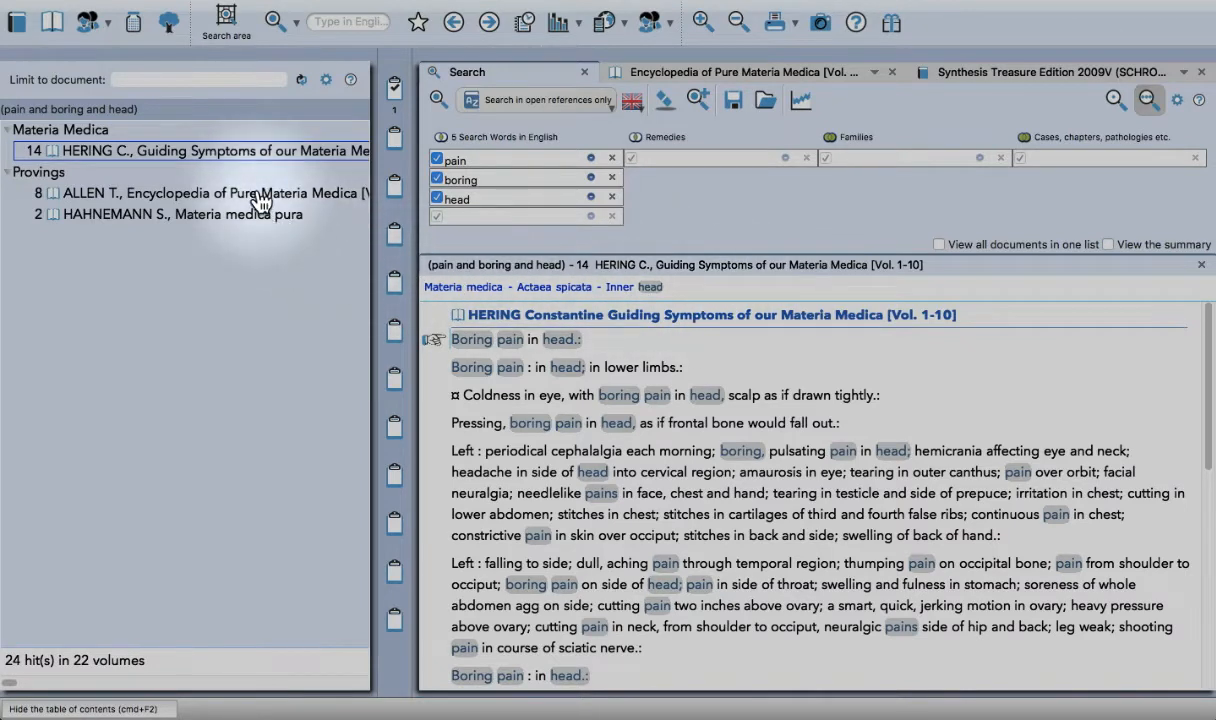
mouse_move(590, 390)
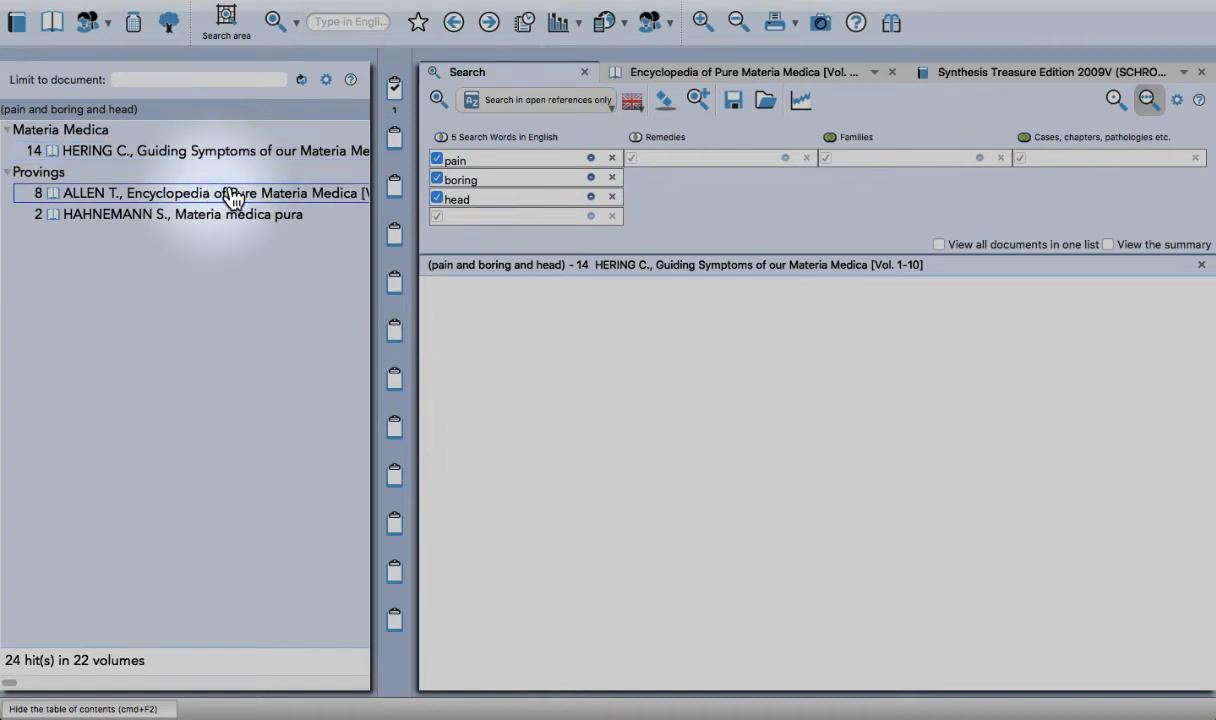
Show Allen's hits, then view all documents' hits merged into one per-remedy list
click(216, 192)
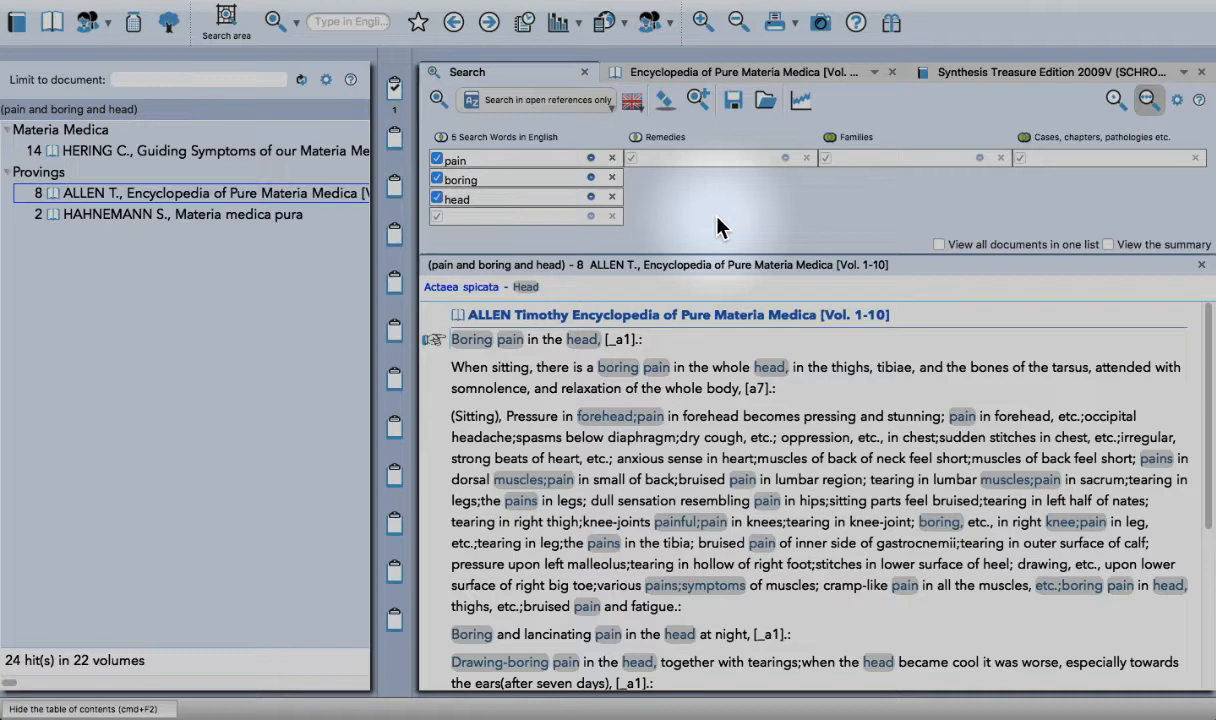
click(800, 100)
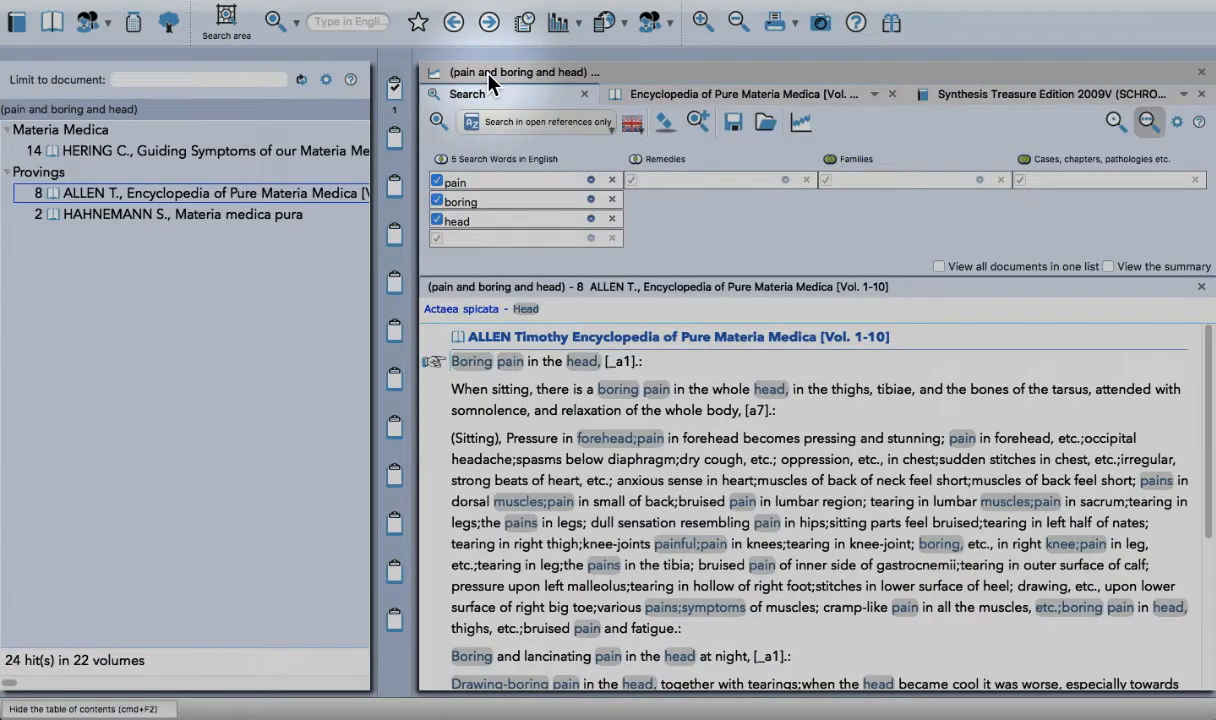
mouse_move(744, 250)
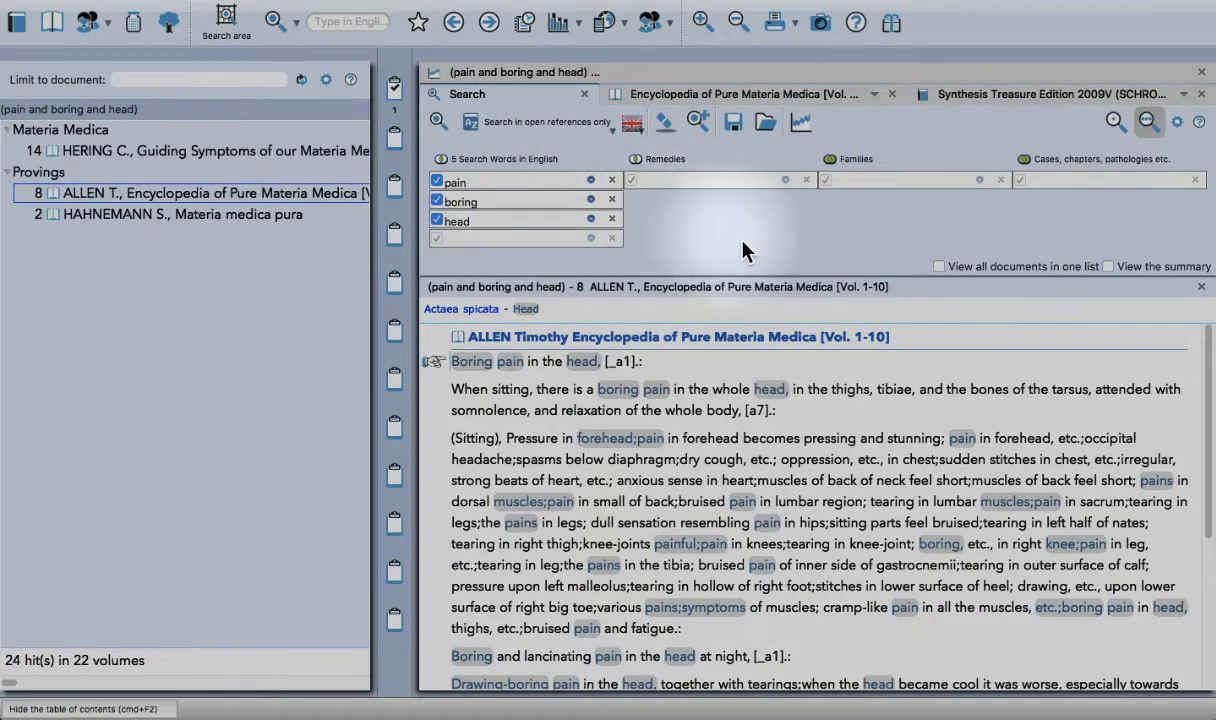
click(938, 266)
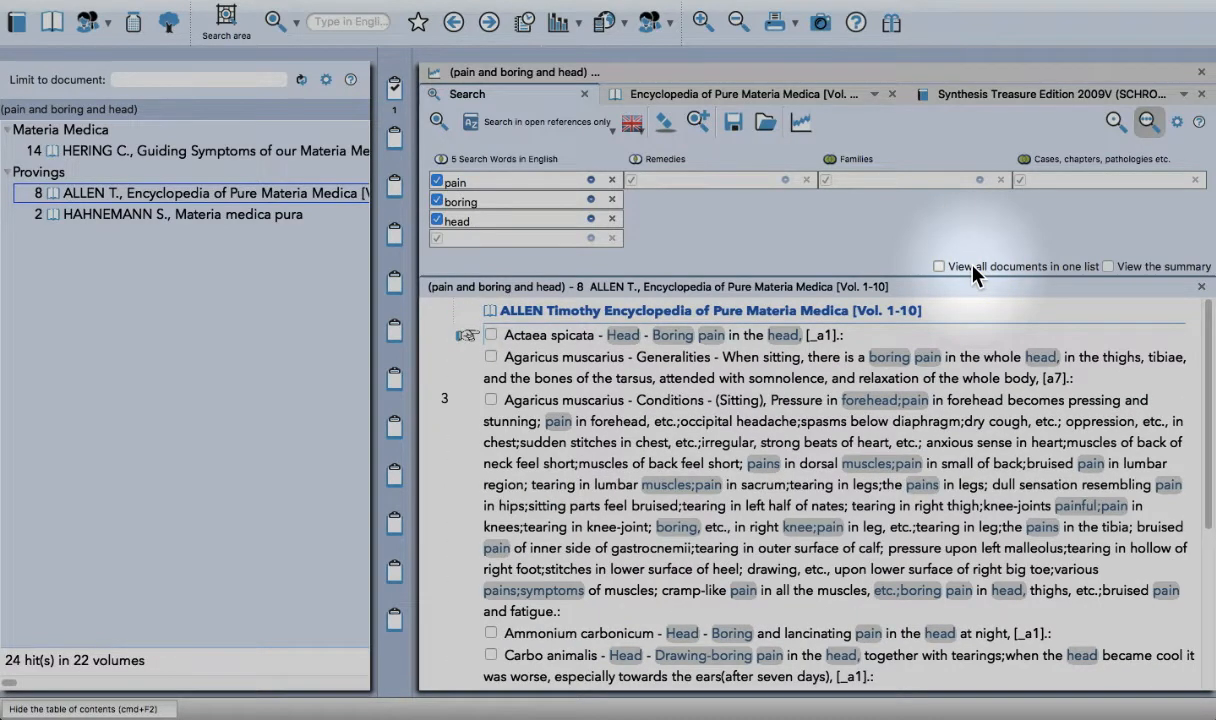
click(940, 266)
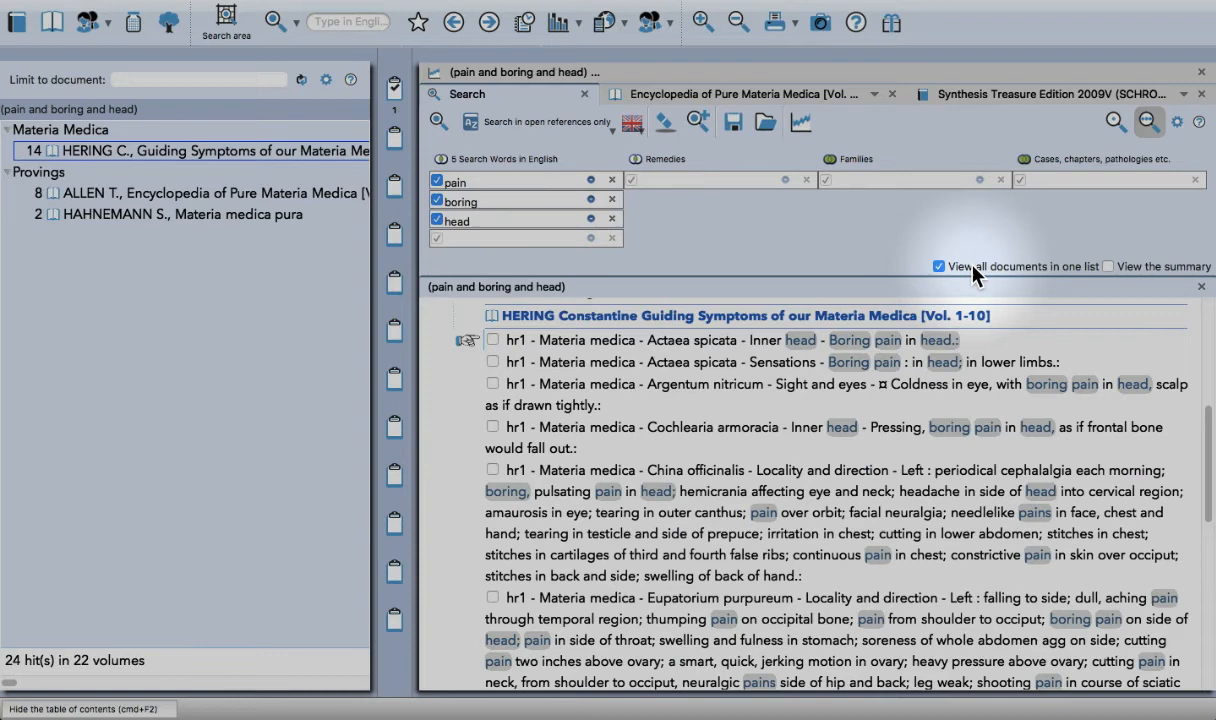
mouse_move(806, 442)
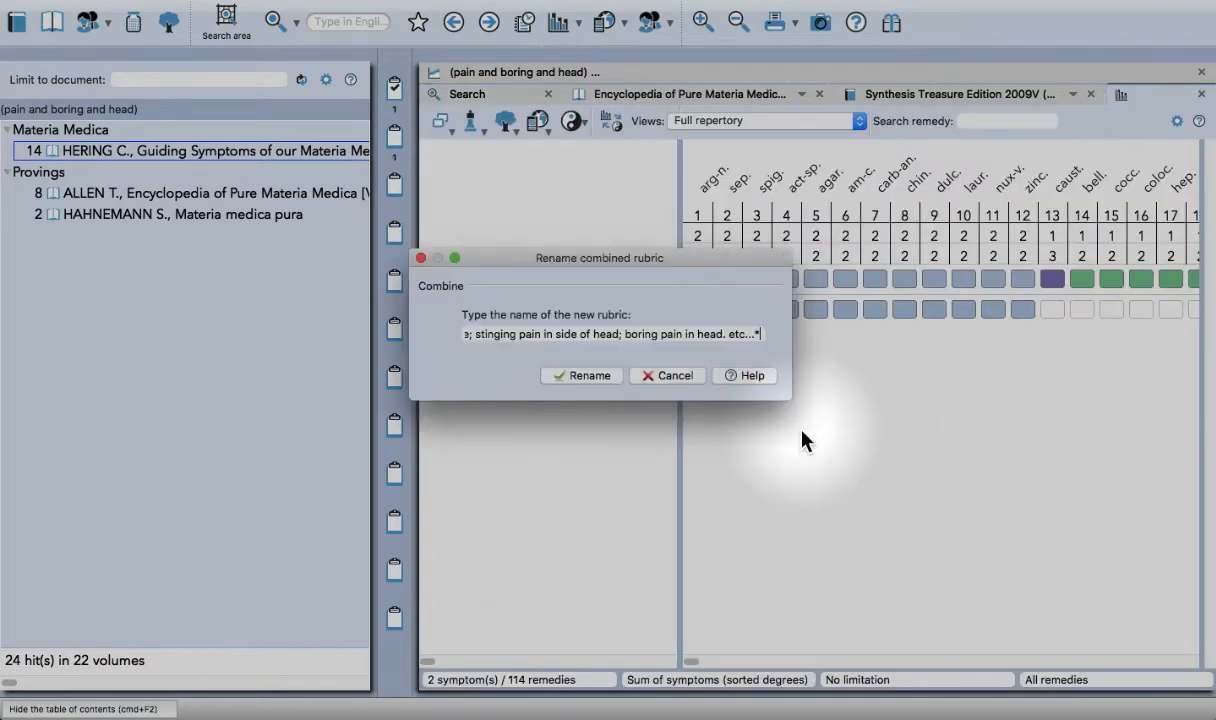
mouse_move(408, 138)
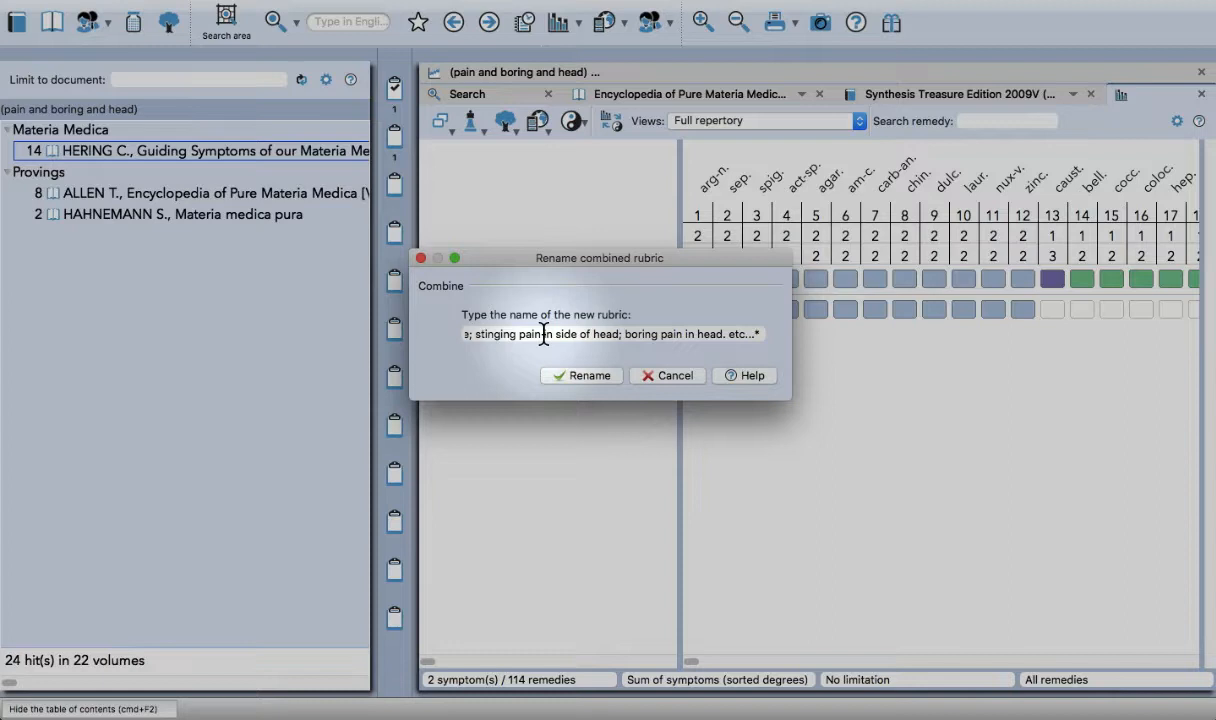
Rename the combined rubric to 'Pain - head - boring' and confirm
triple_click(610, 334)
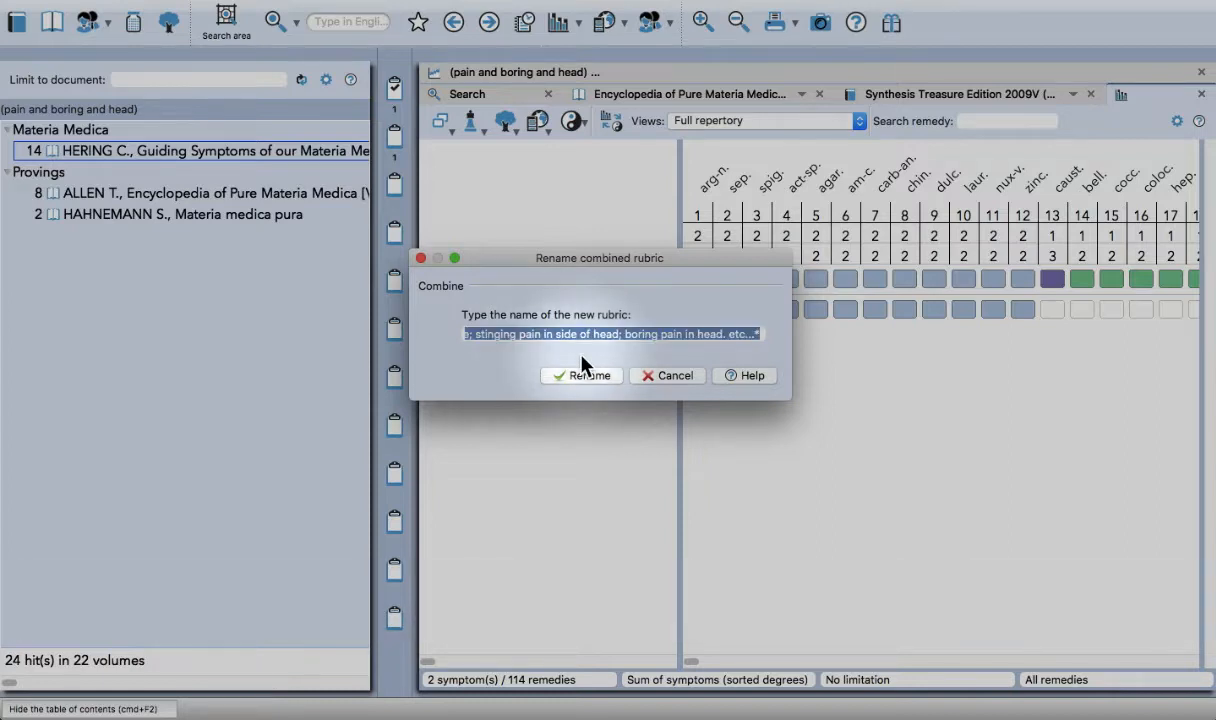
text(Pain)
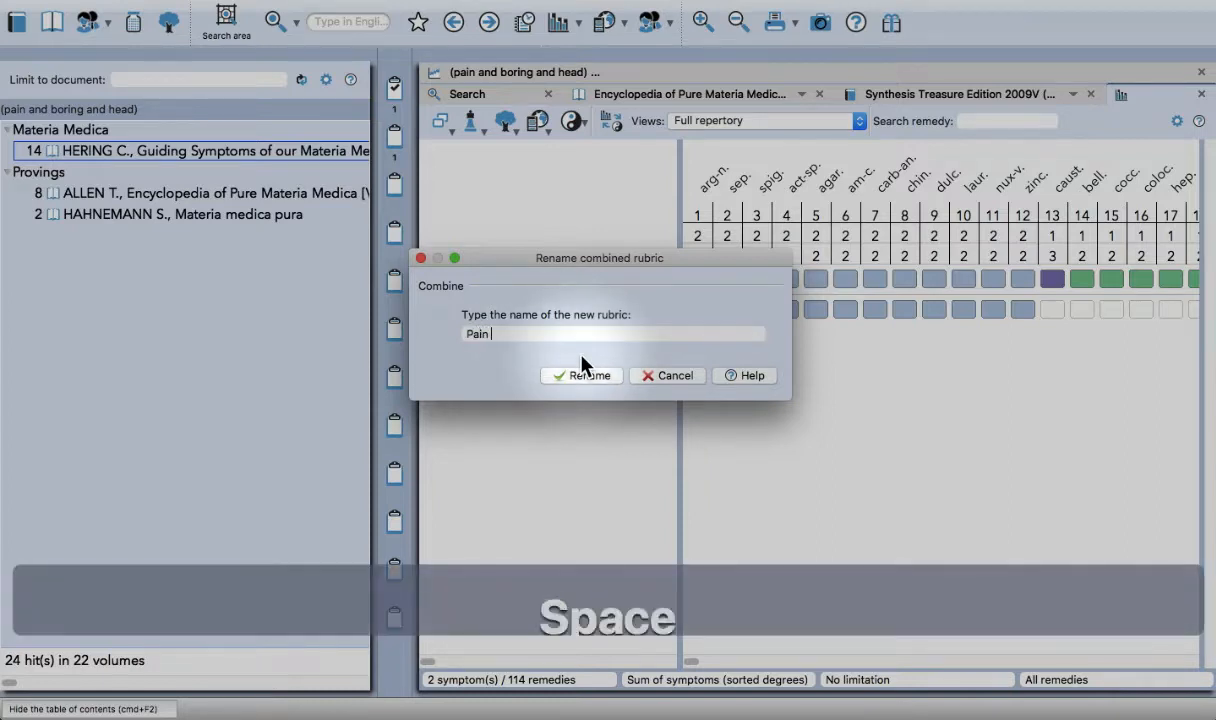
text(- head -)
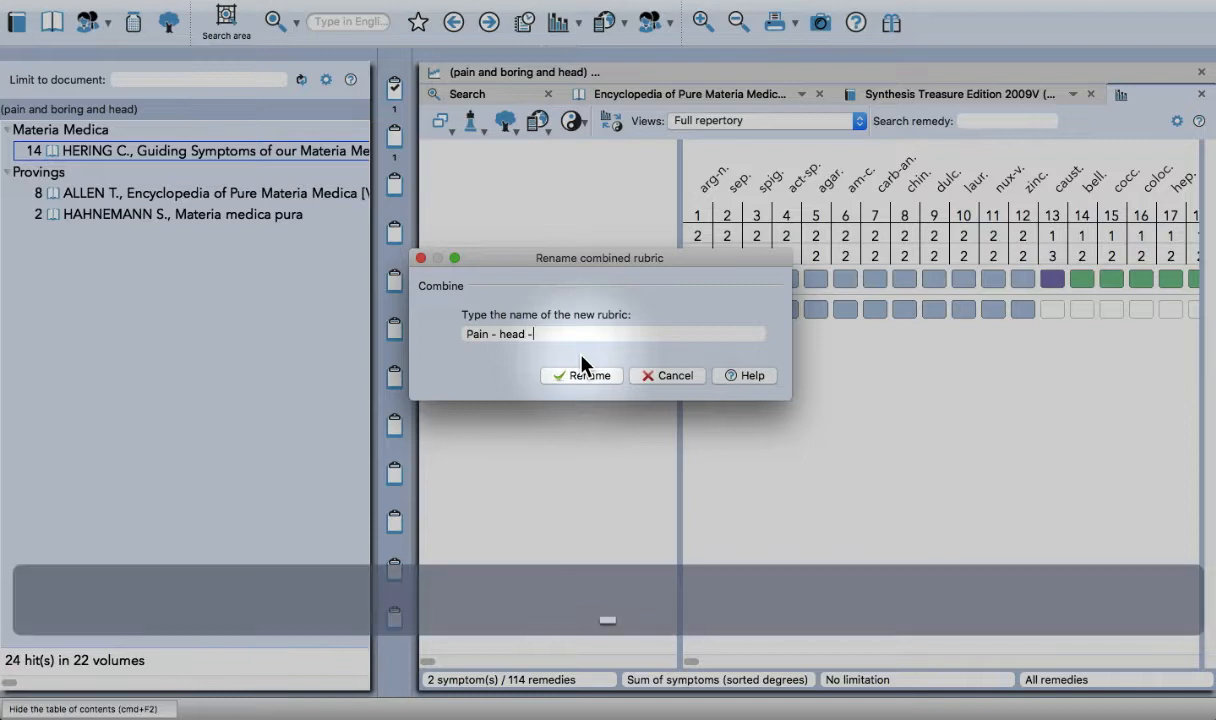
text(bp)
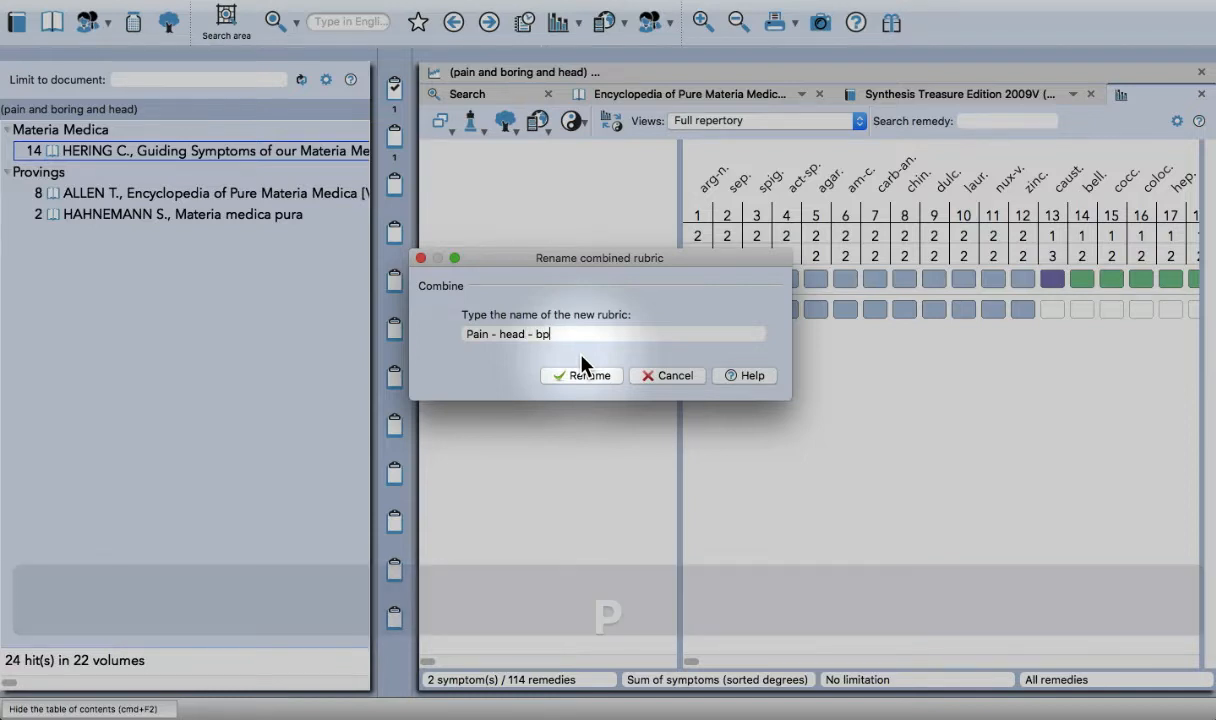
text(oring)
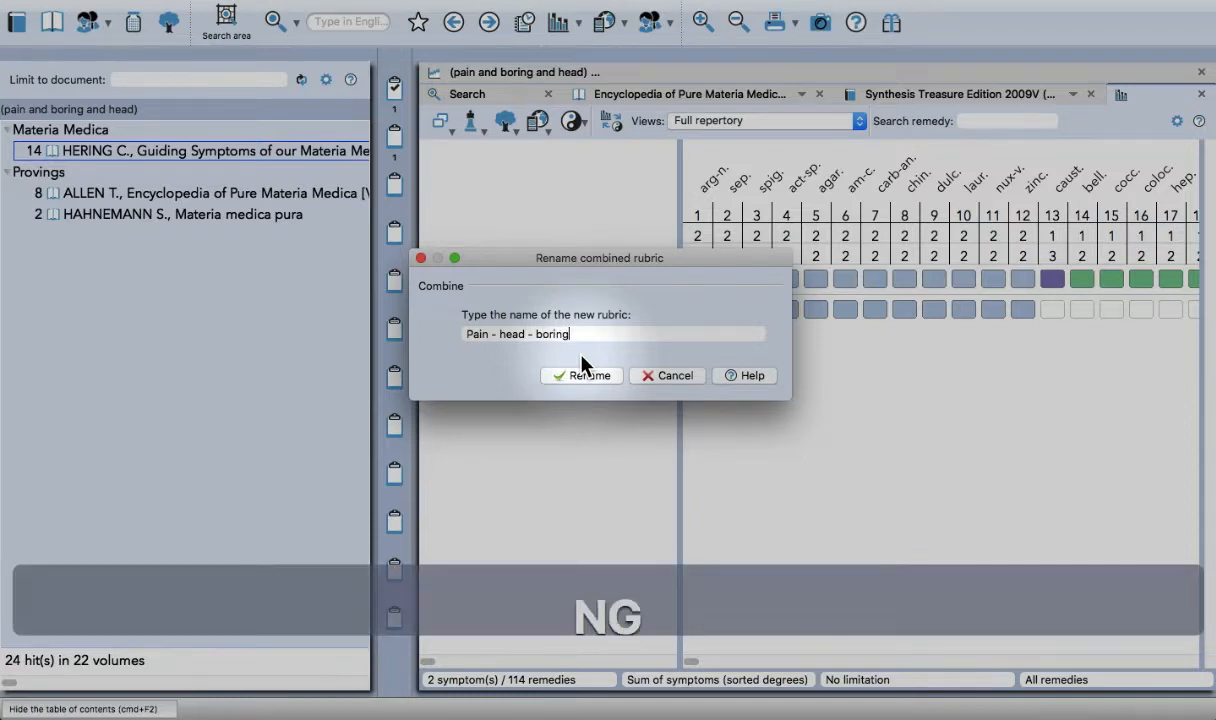
click(580, 376)
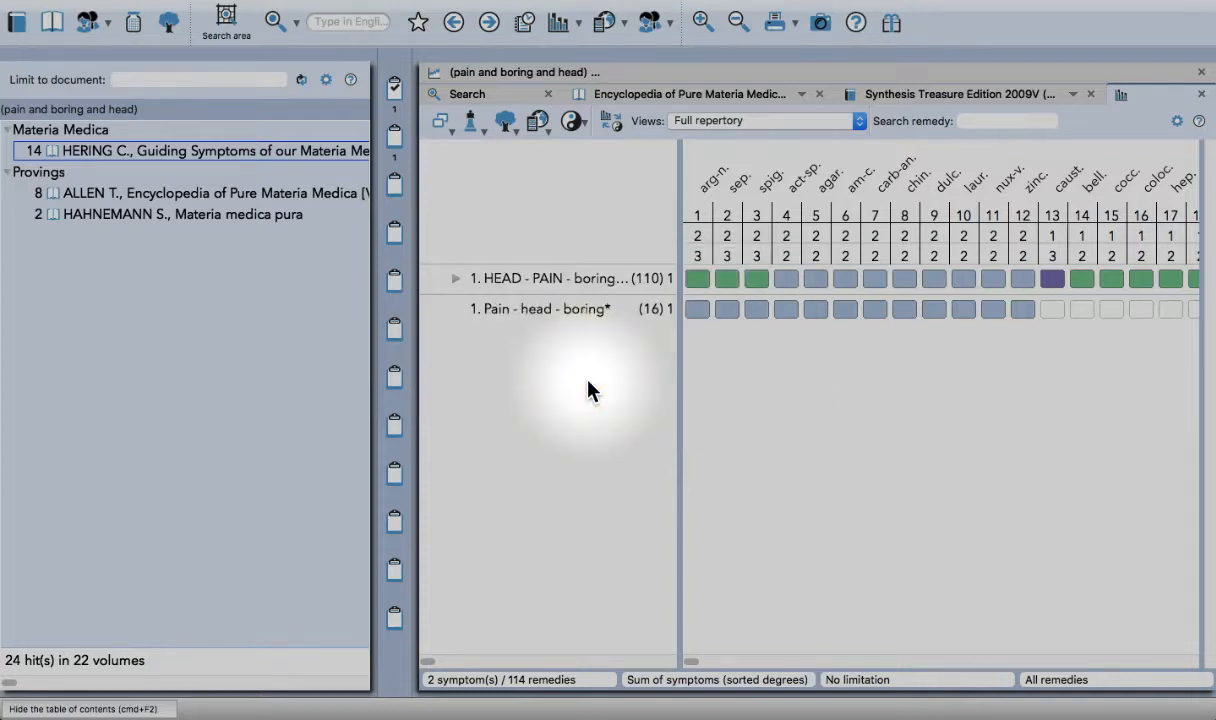
mouse_move(556, 340)
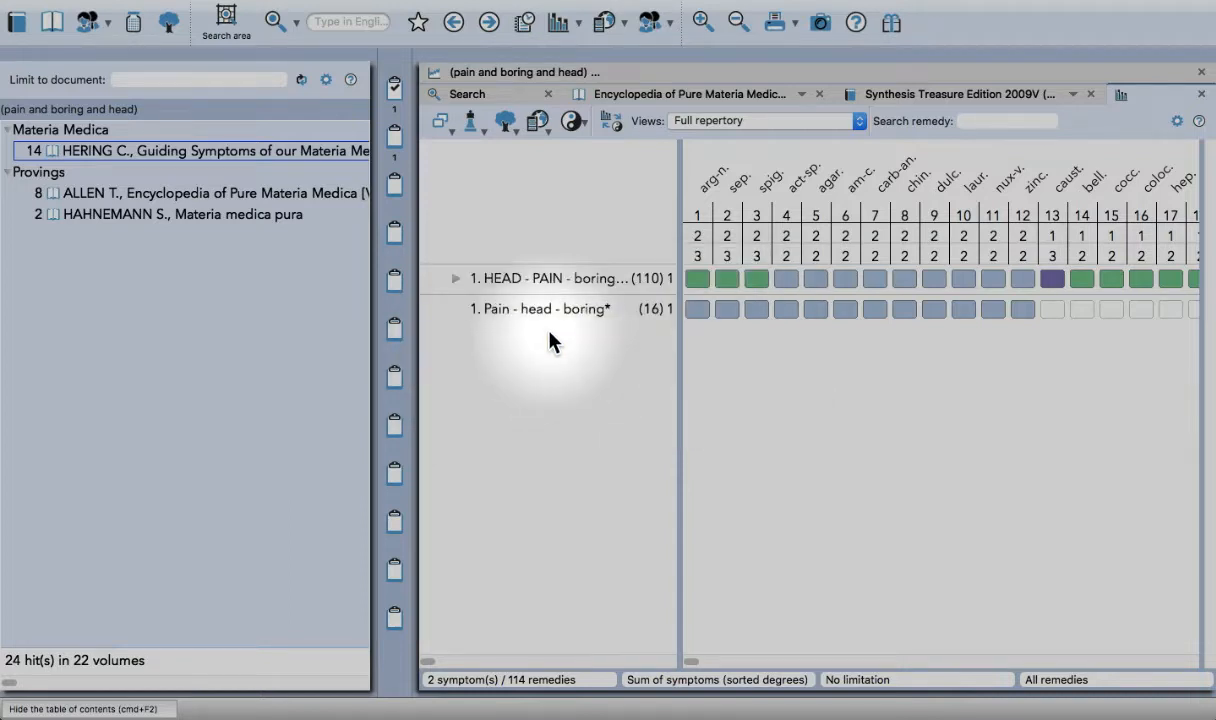
mouse_move(590, 390)
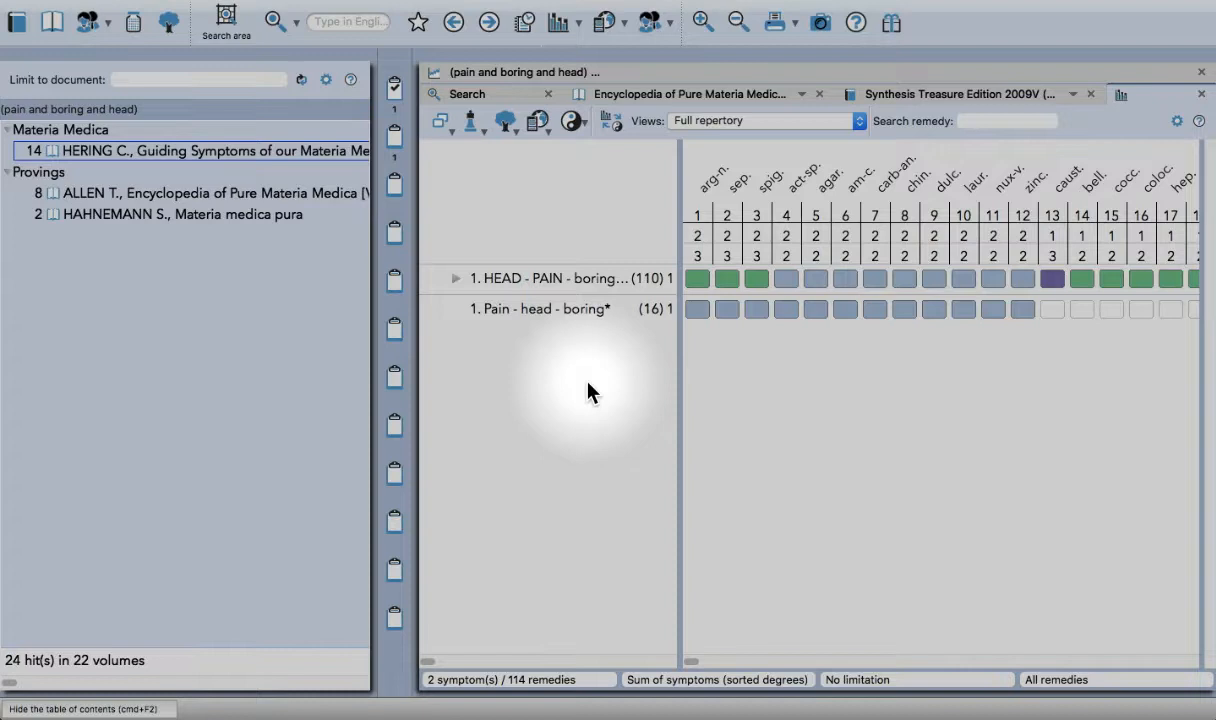
Expand the analysis remedy columns and view it as a 3D bar graph
click(84, 708)
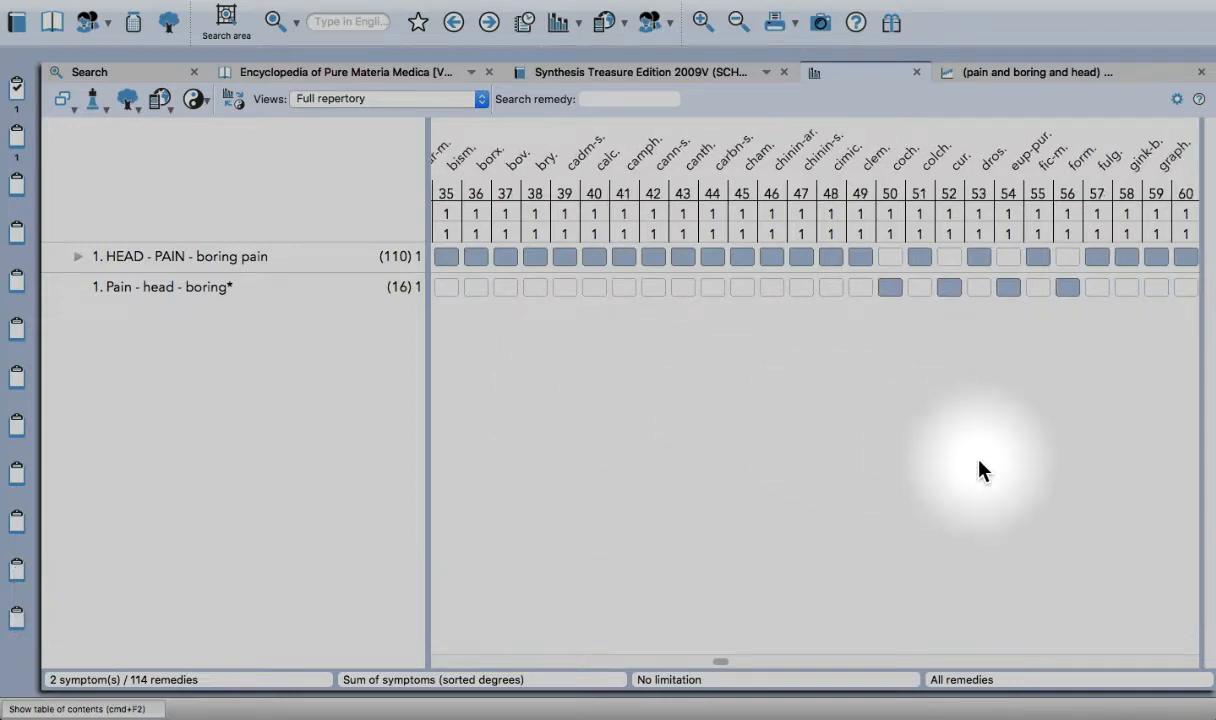
mouse_move(862, 222)
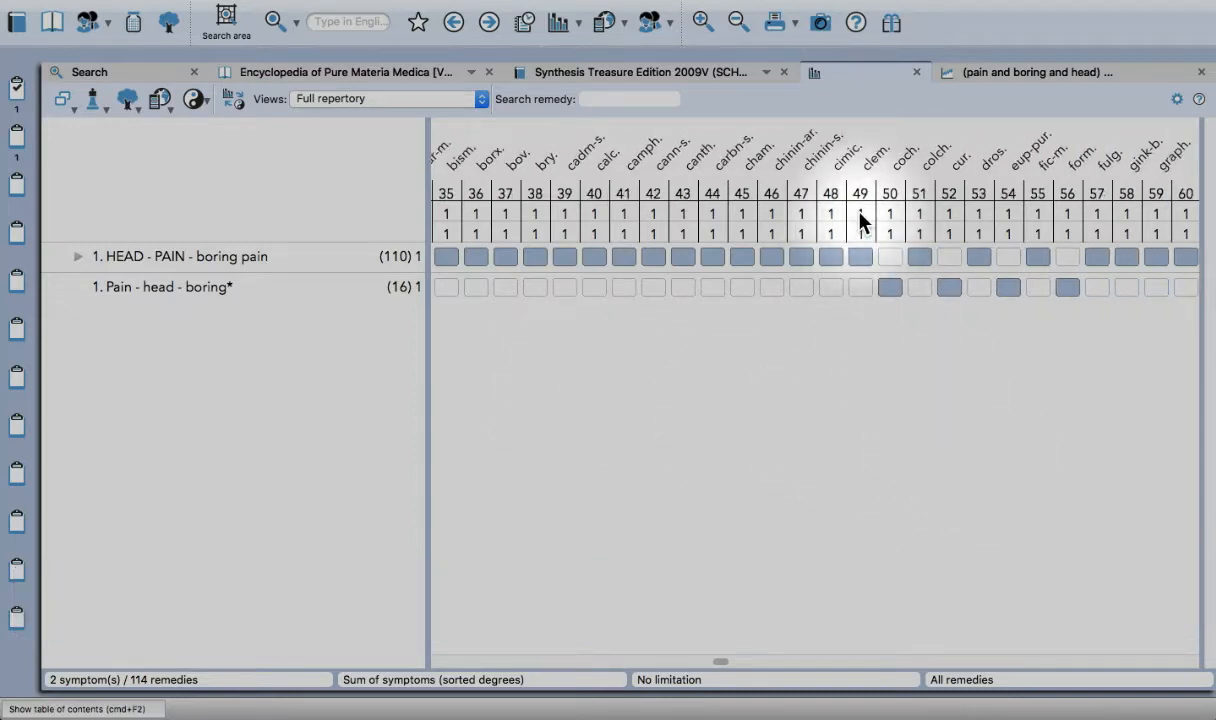
mouse_move(856, 352)
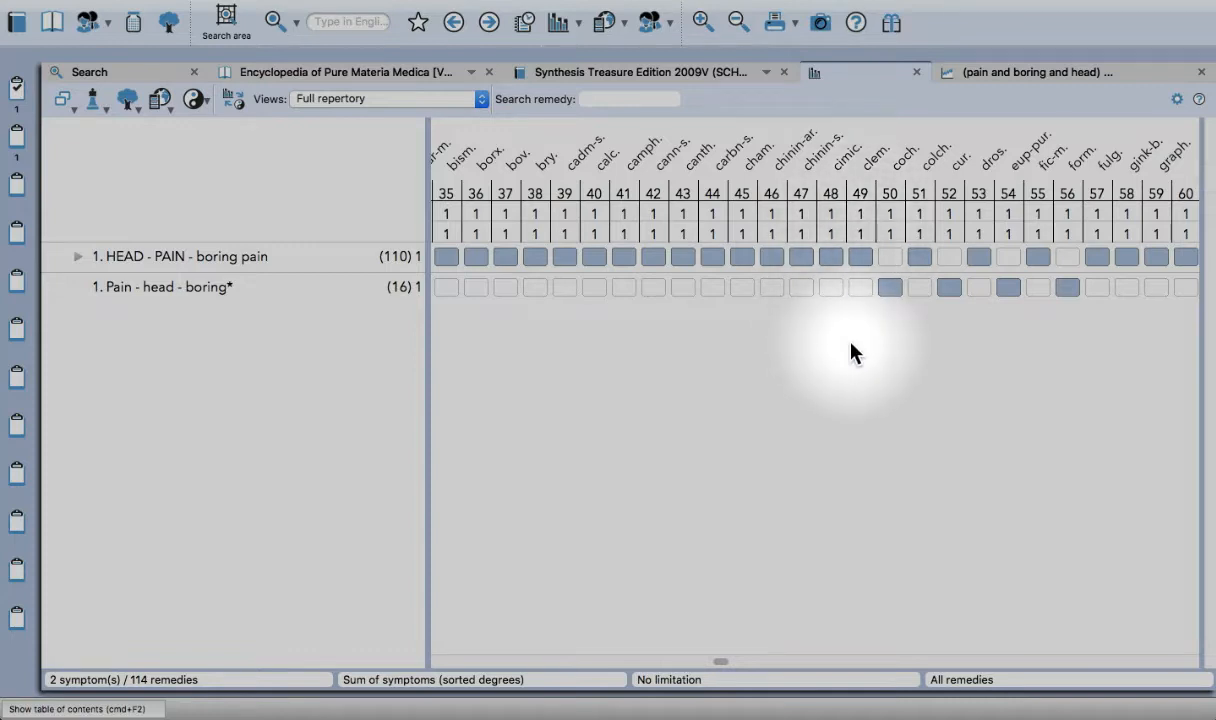
mouse_move(876, 242)
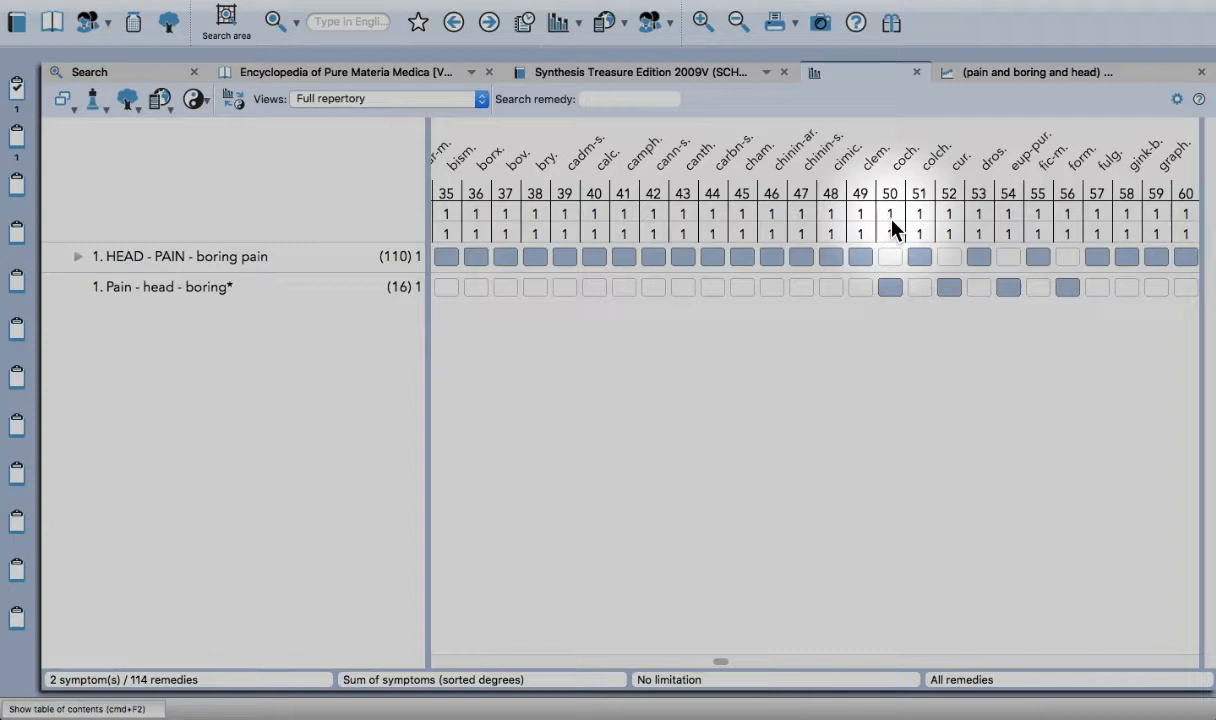
click(814, 72)
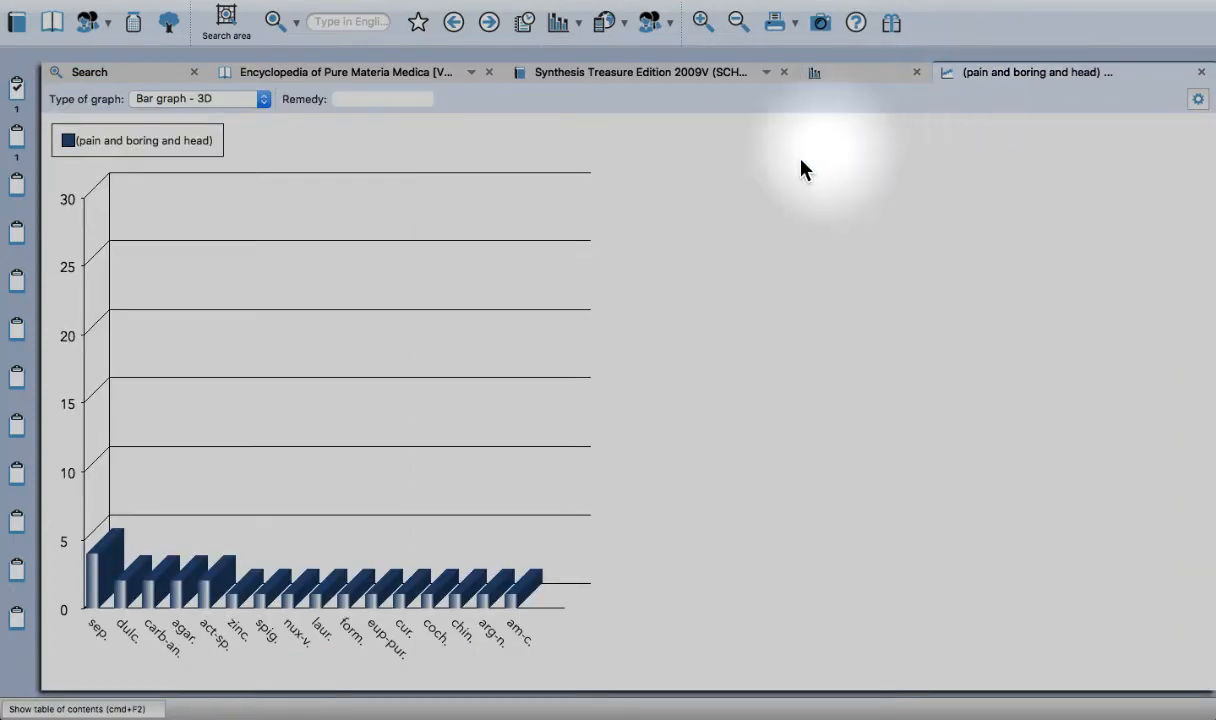
mouse_move(420, 630)
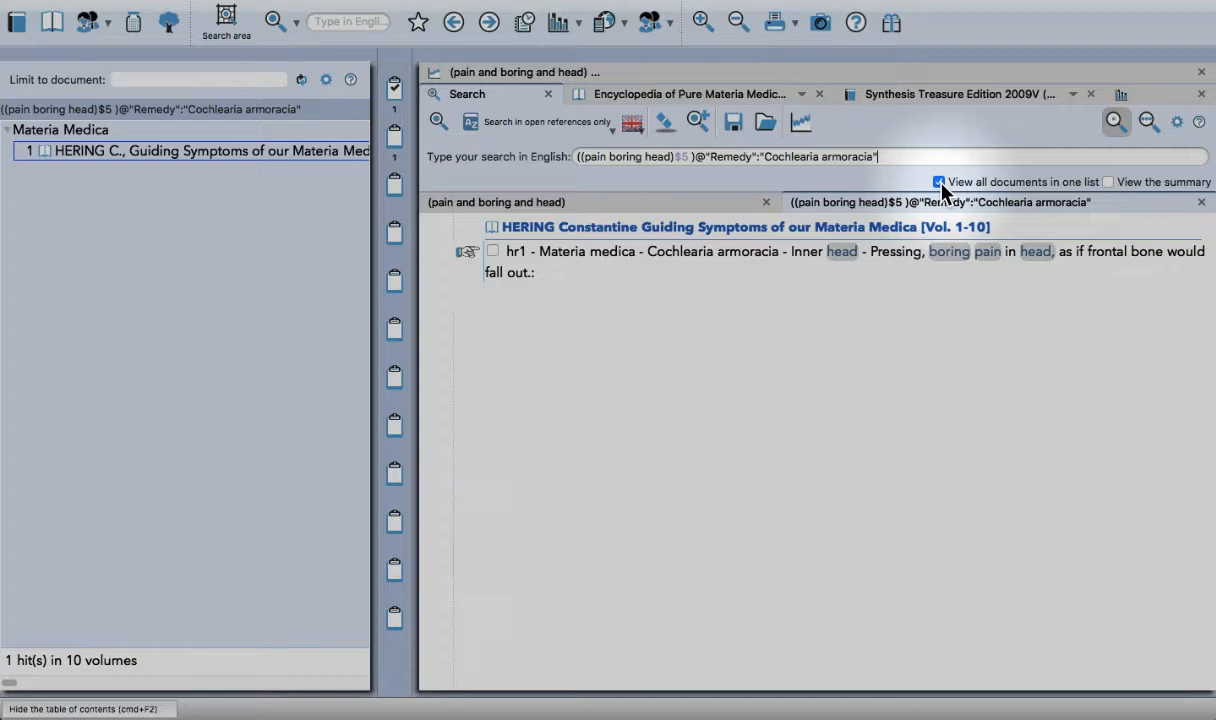
Open Hering's Cochlearia armoracia passage on pressing, boring pain in head
click(938, 182)
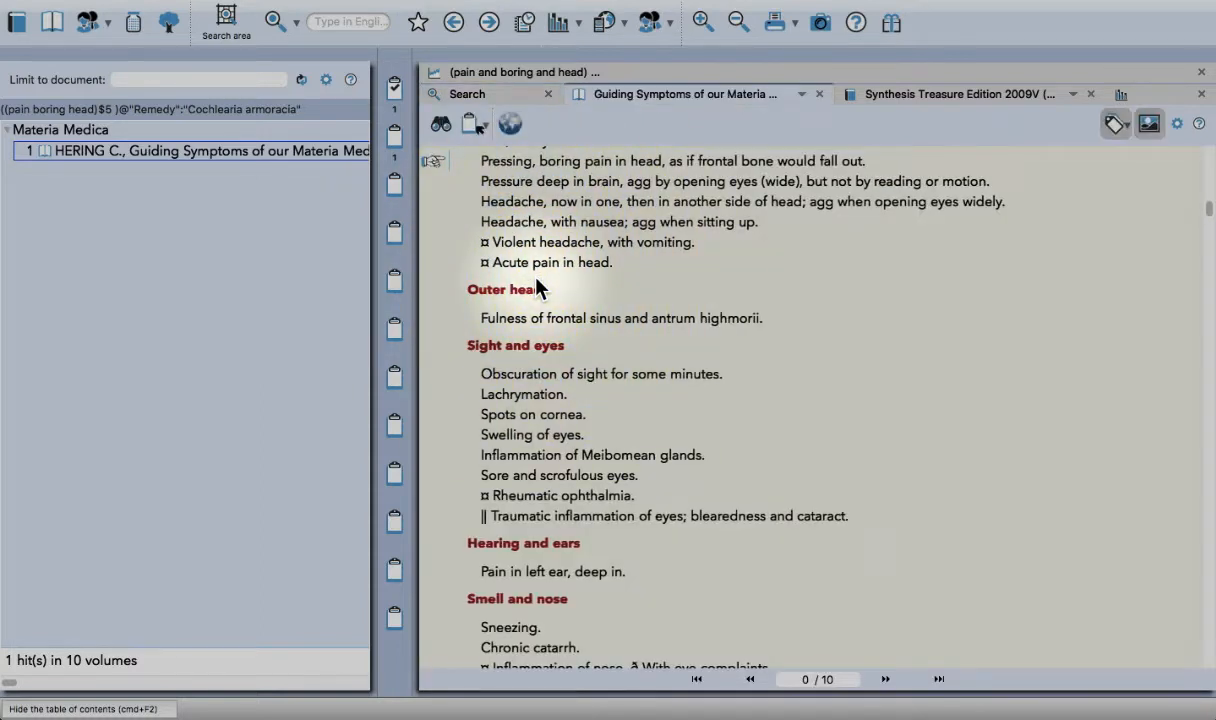
mouse_move(648, 118)
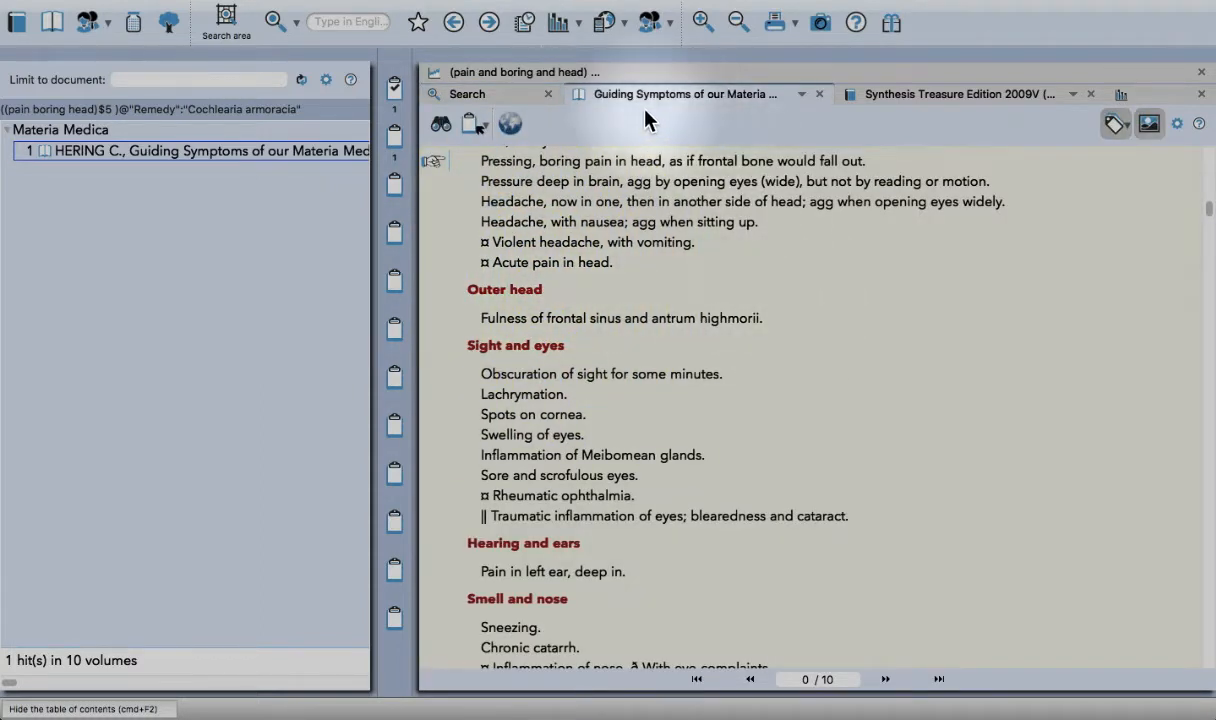
mouse_move(576, 168)
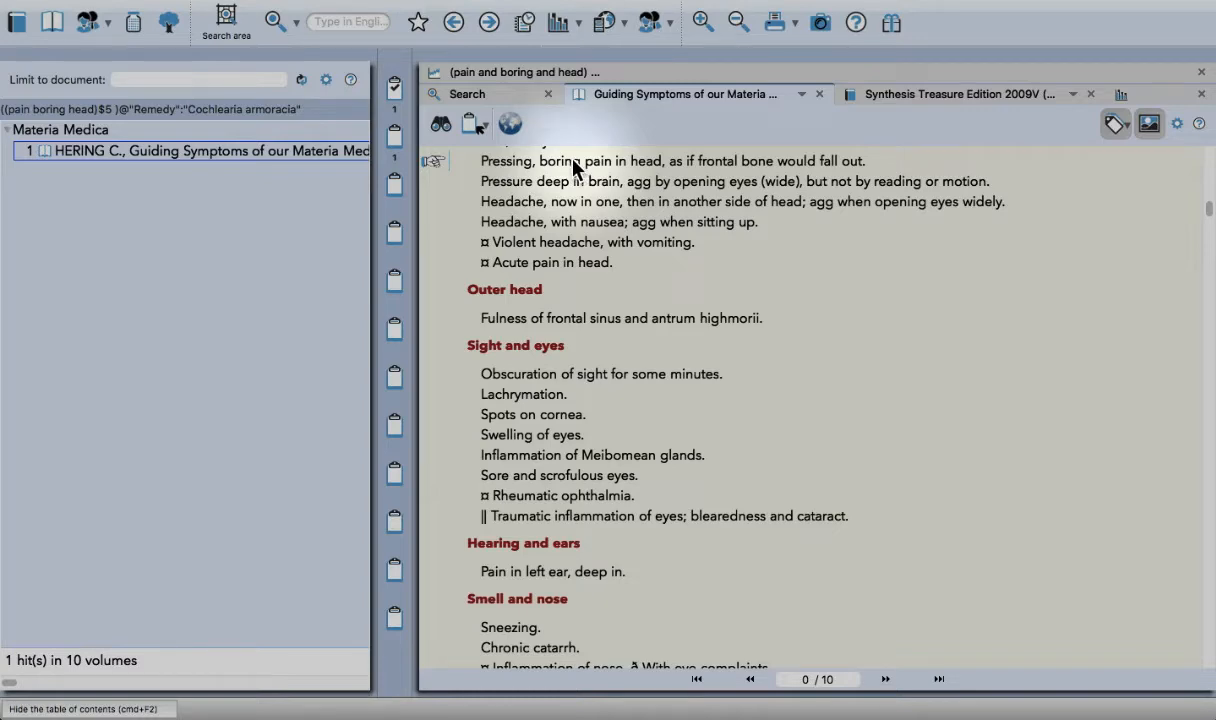
mouse_move(784, 148)
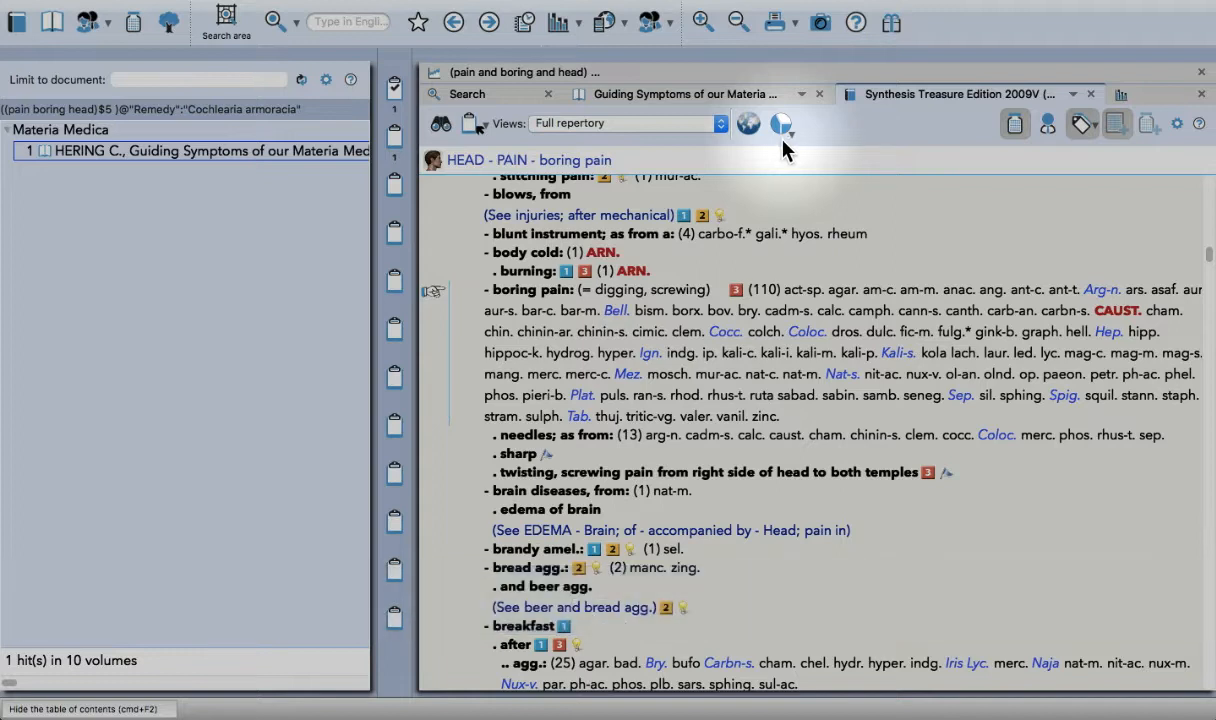
mouse_move(800, 230)
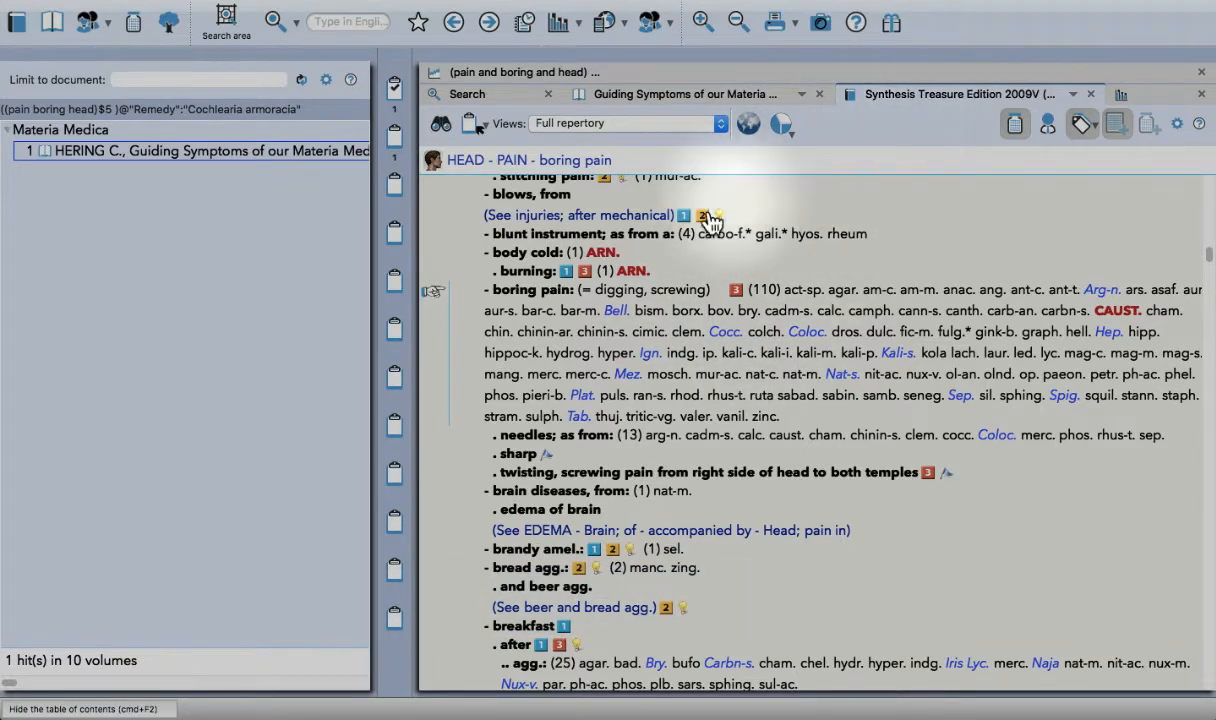
mouse_move(516, 296)
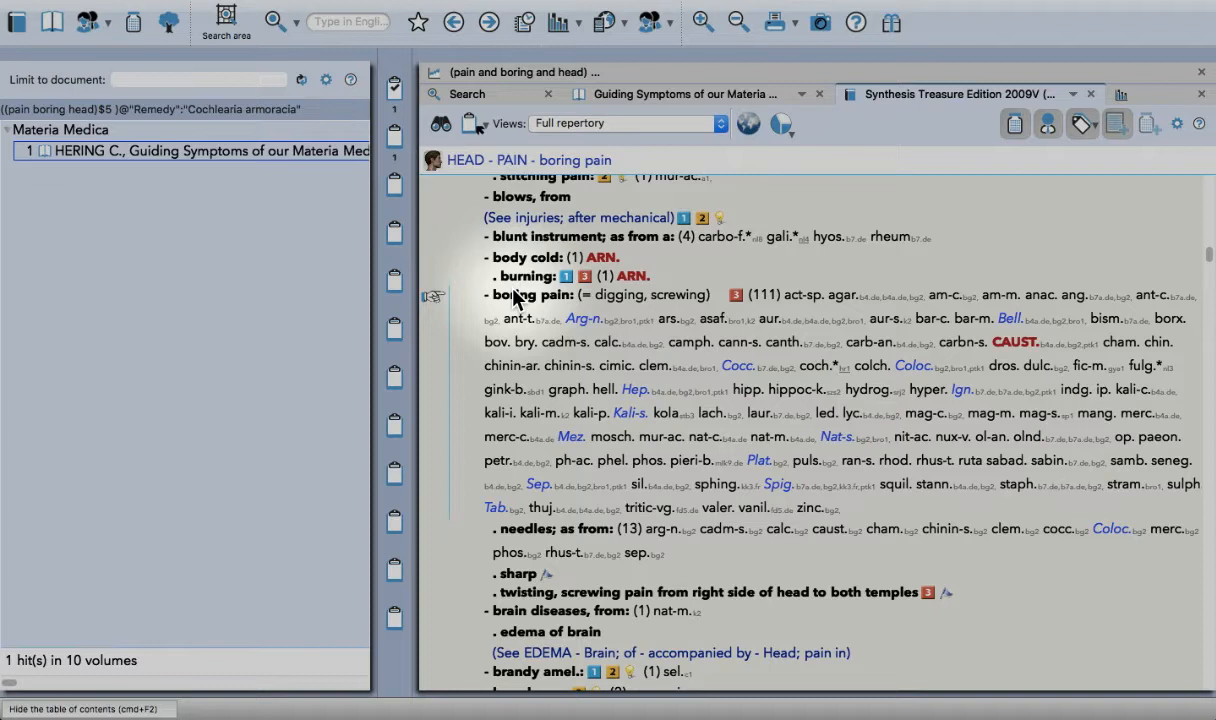
mouse_move(800, 376)
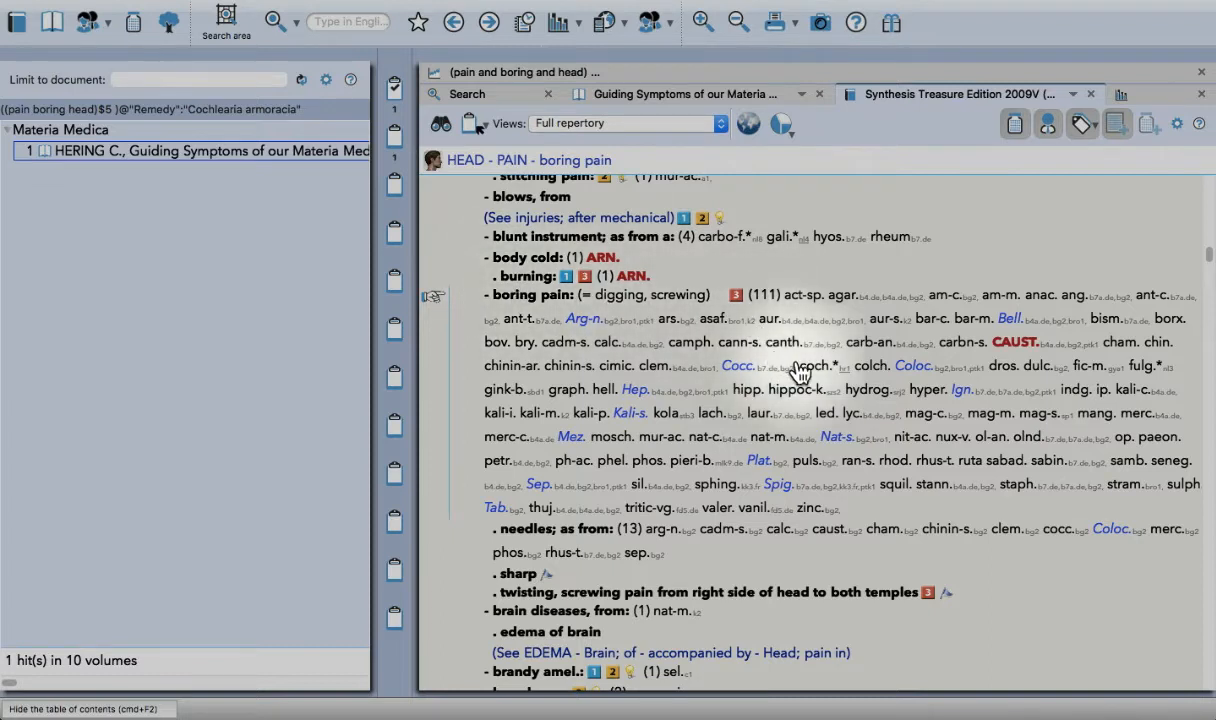
mouse_move(850, 384)
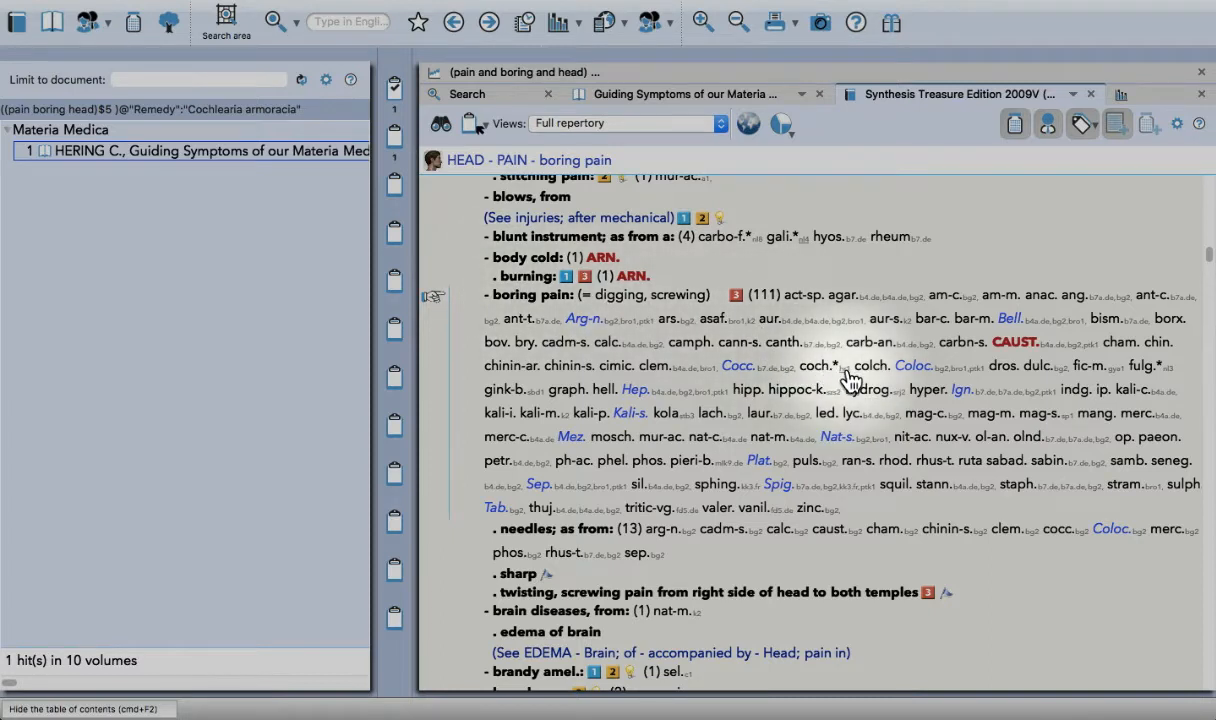
mouse_move(850, 380)
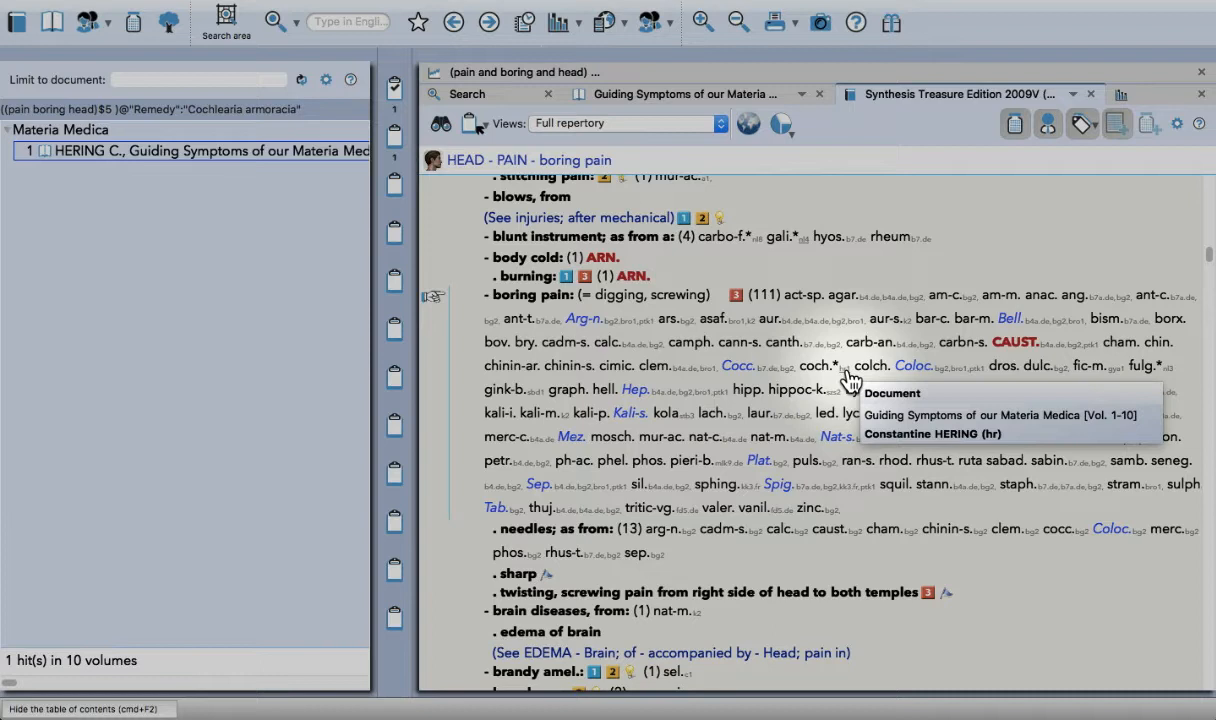
View the Cochlearia addition's source and jump to Hering's original passage, toggling the table of contents
click(932, 432)
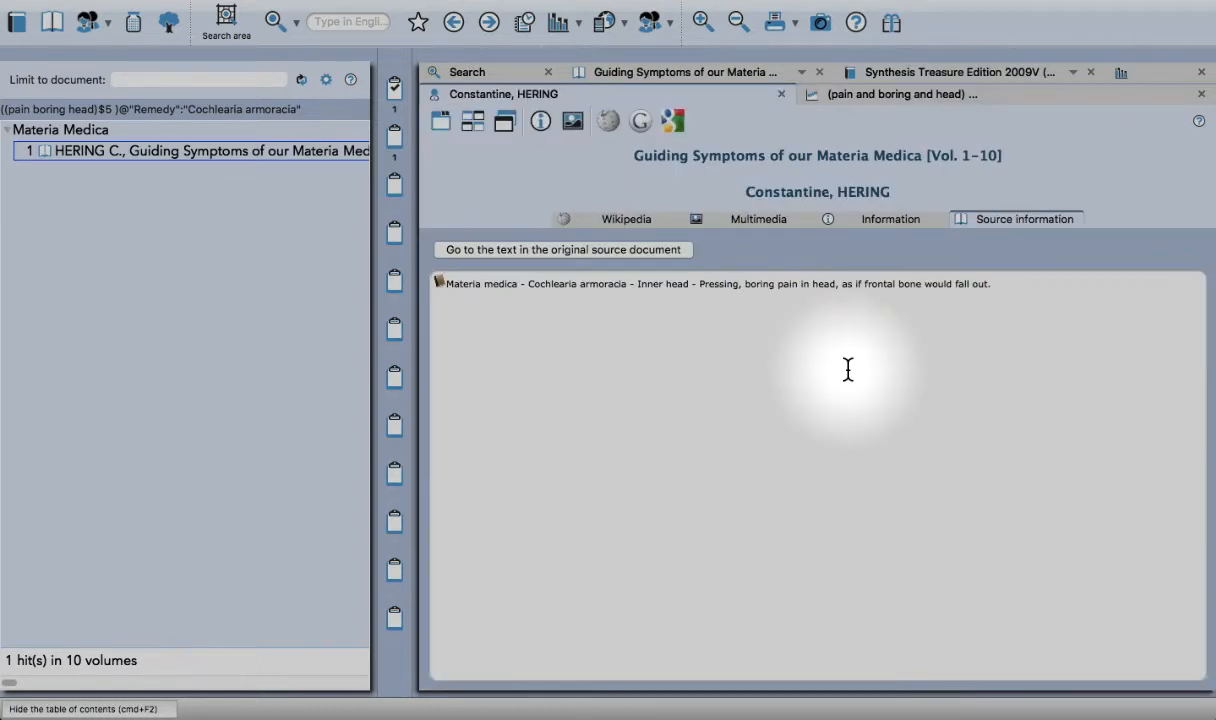
mouse_move(584, 280)
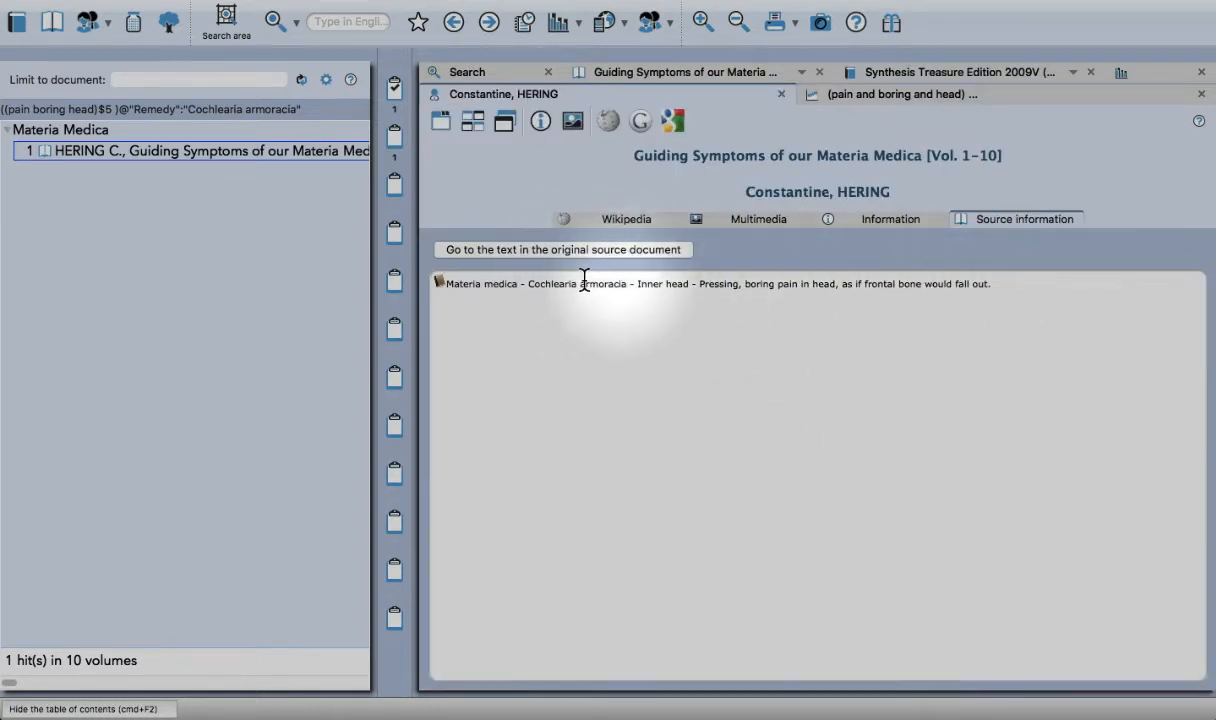
mouse_move(584, 252)
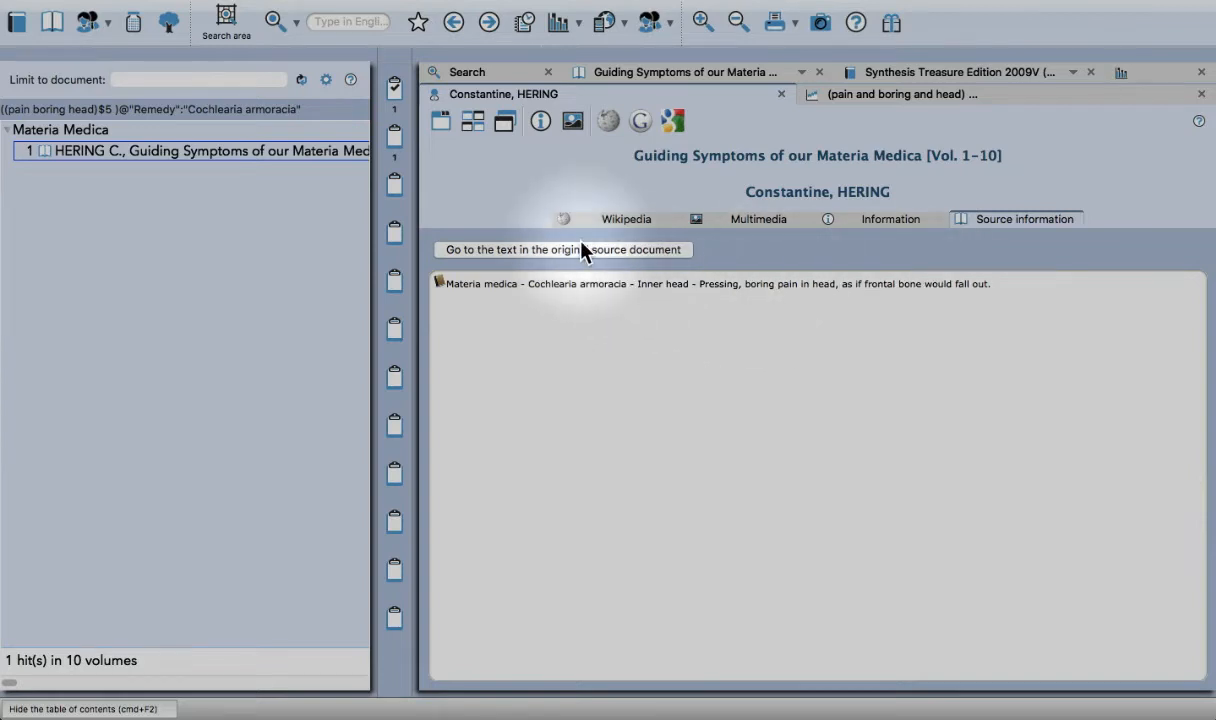
click(564, 248)
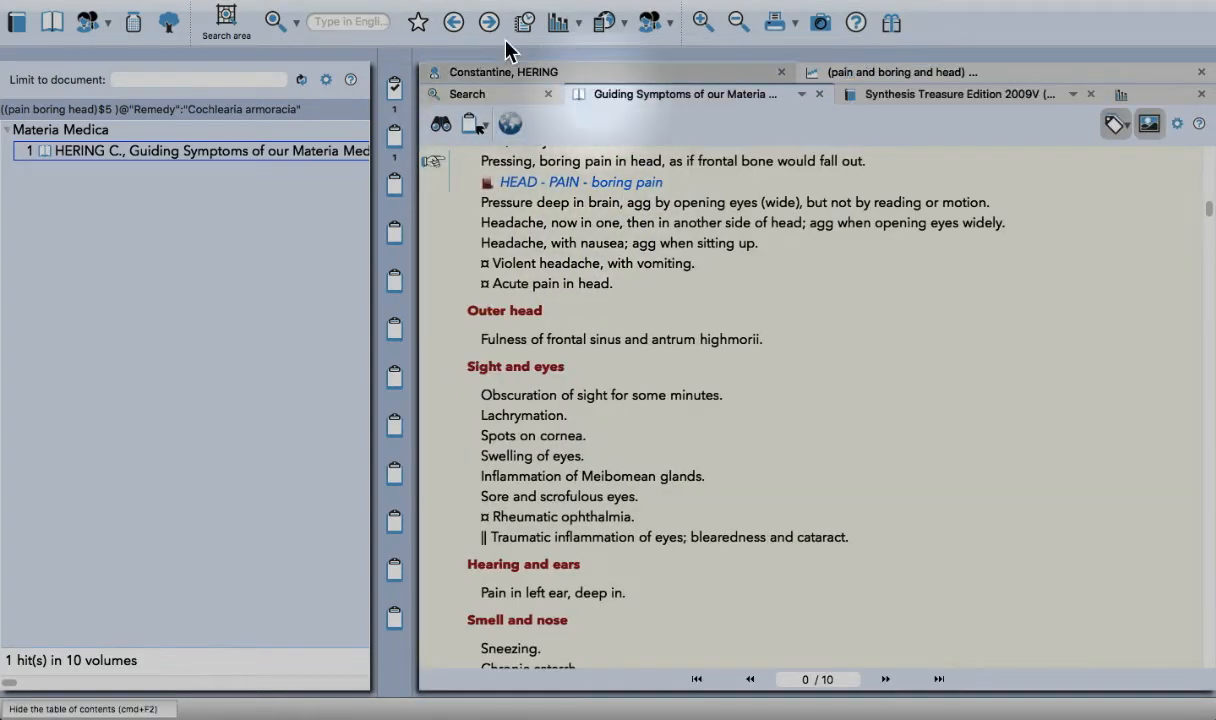
mouse_move(790, 250)
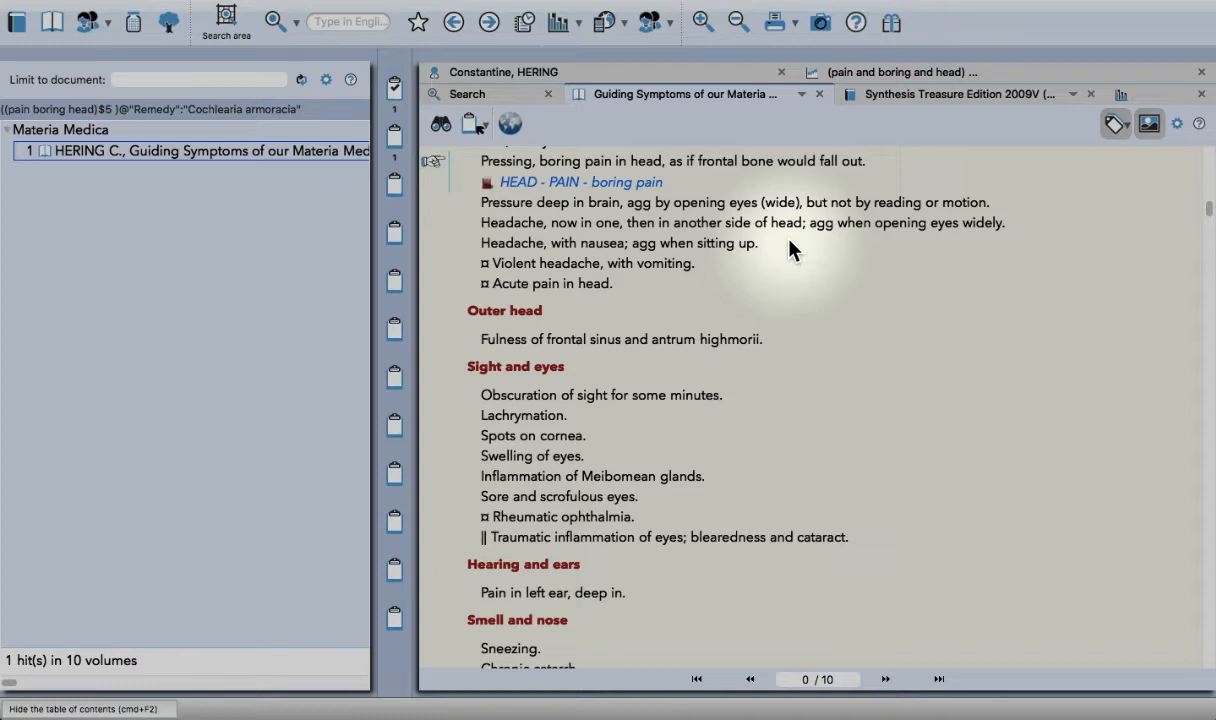
key(cmd+F2)
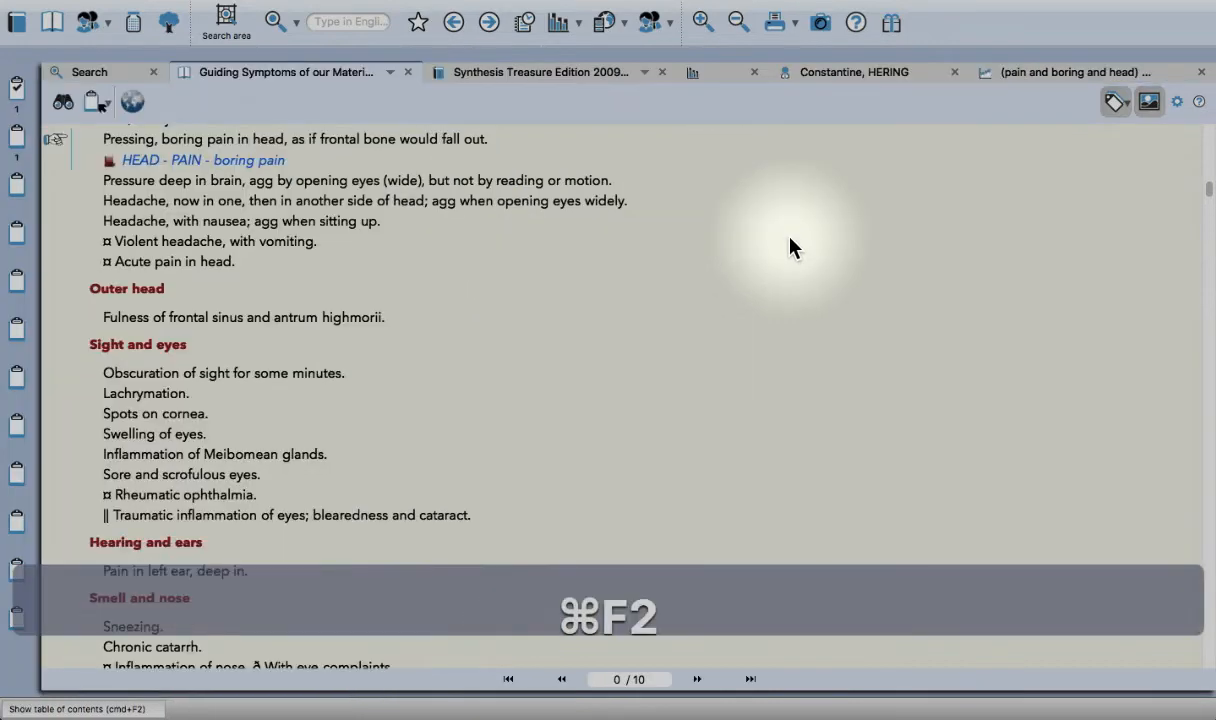
key(cmd+F2)
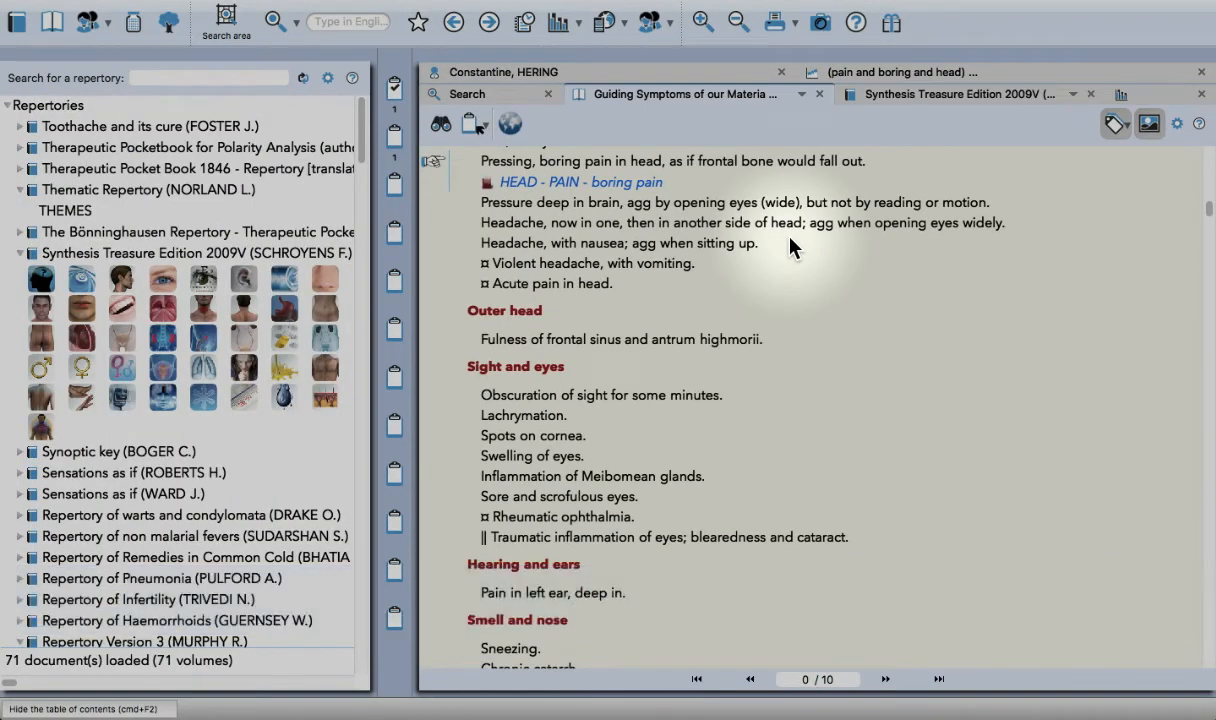
Open Allen's Curare hit and link its boring head pain passage to HEAD - PAIN - boring pain
click(1120, 94)
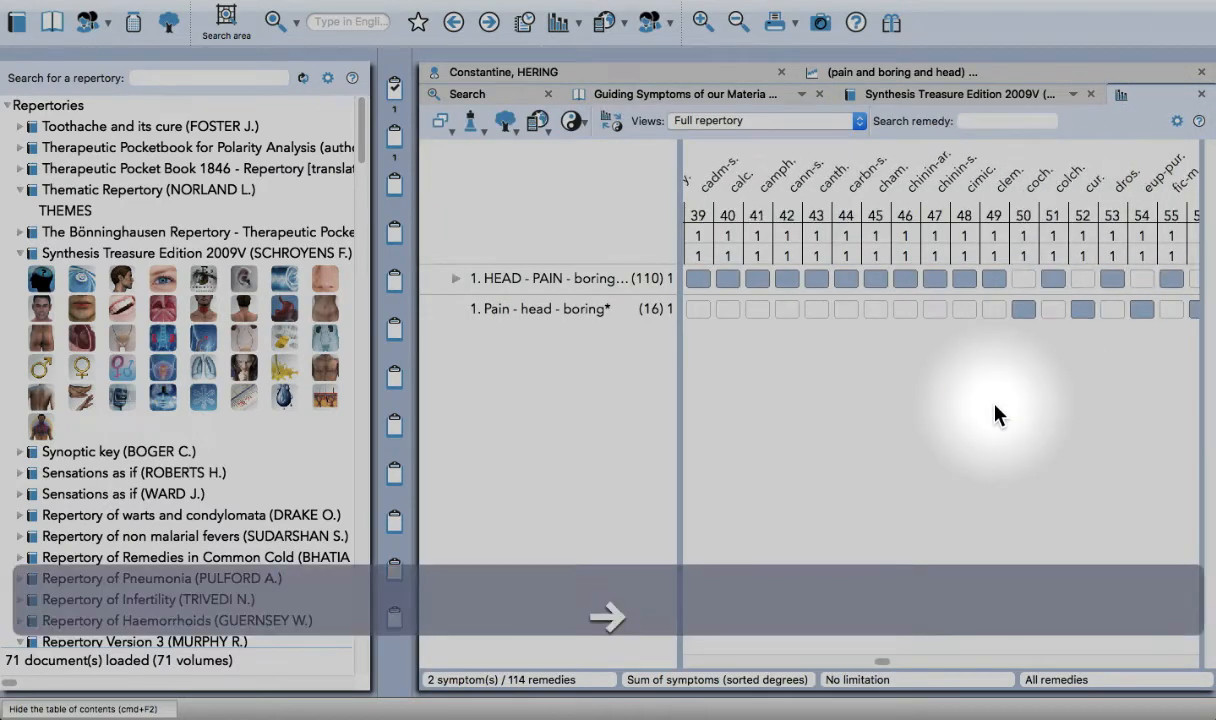
mouse_move(1064, 176)
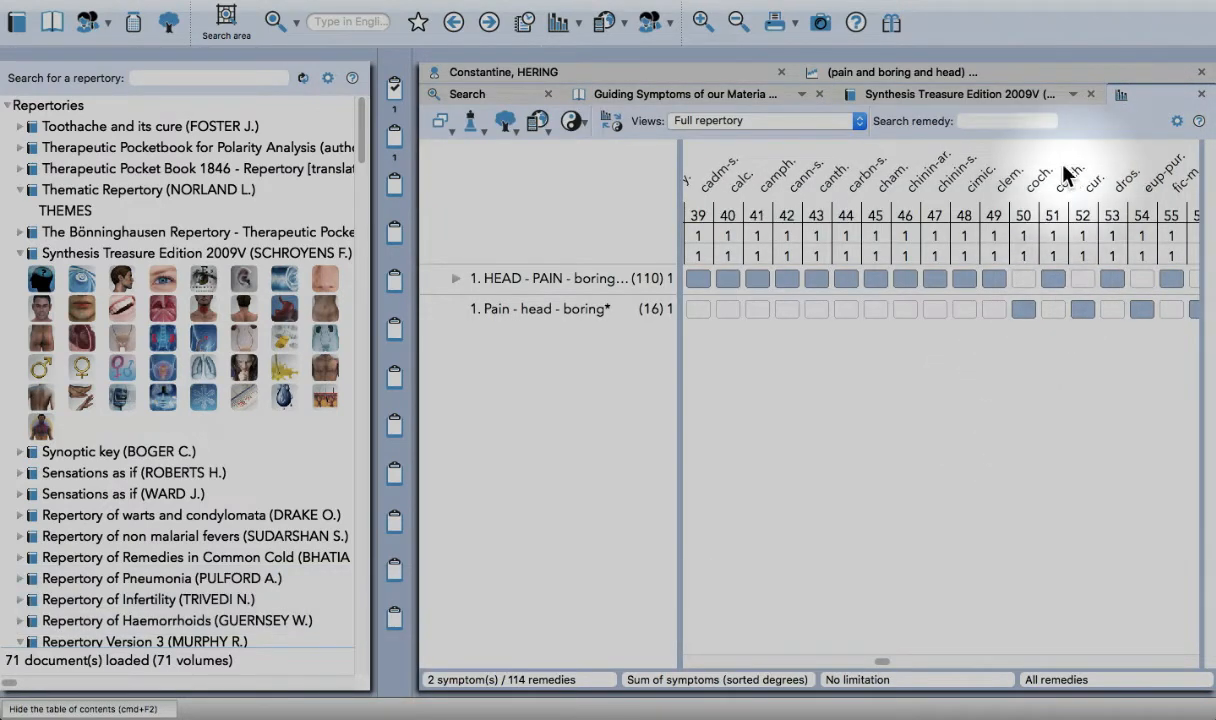
mouse_move(1092, 264)
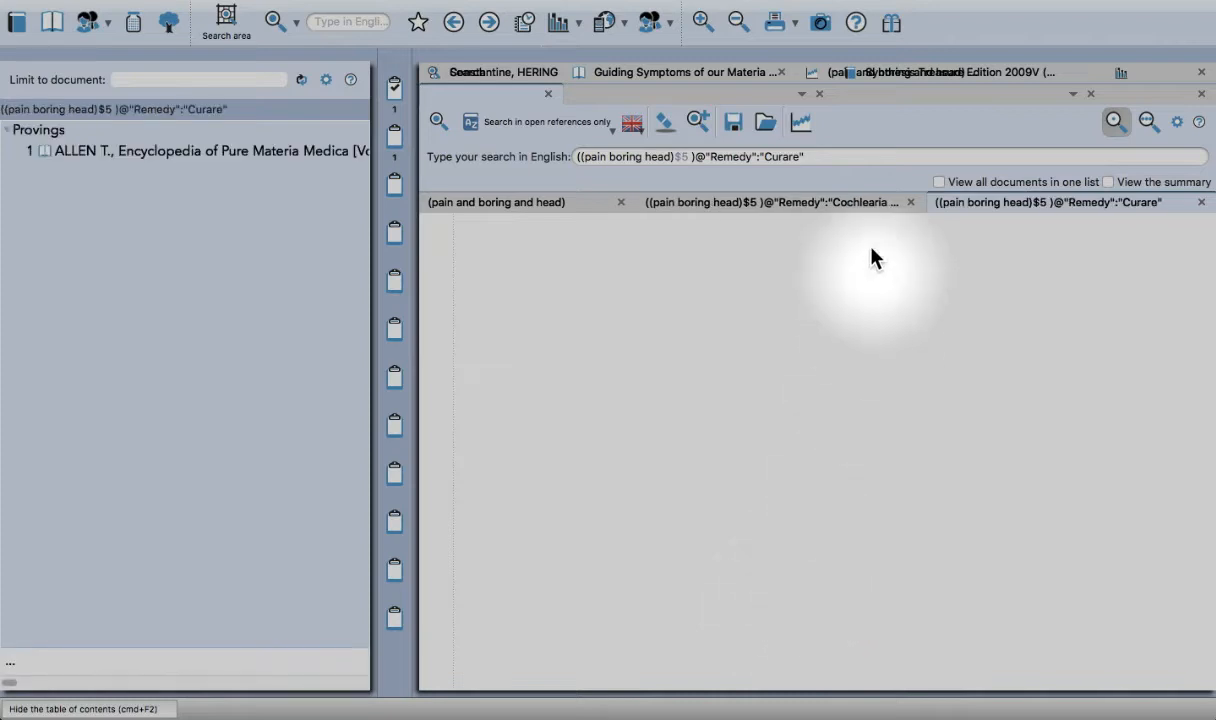
click(1116, 122)
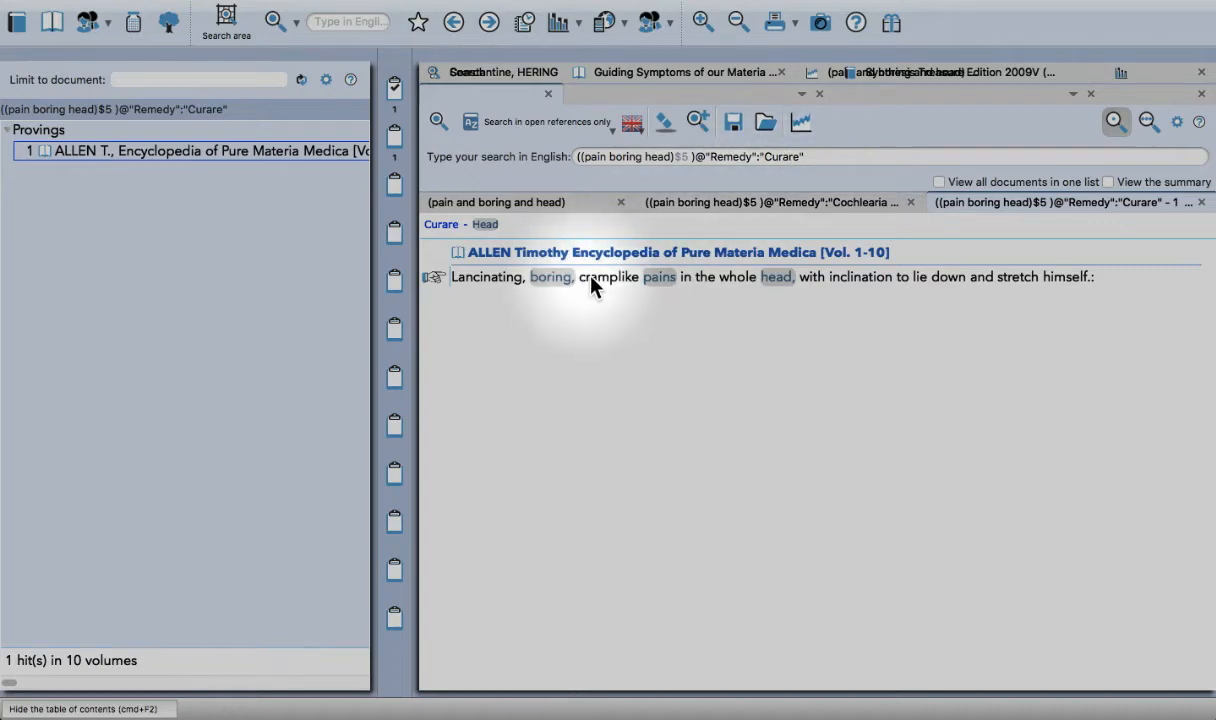
mouse_move(500, 278)
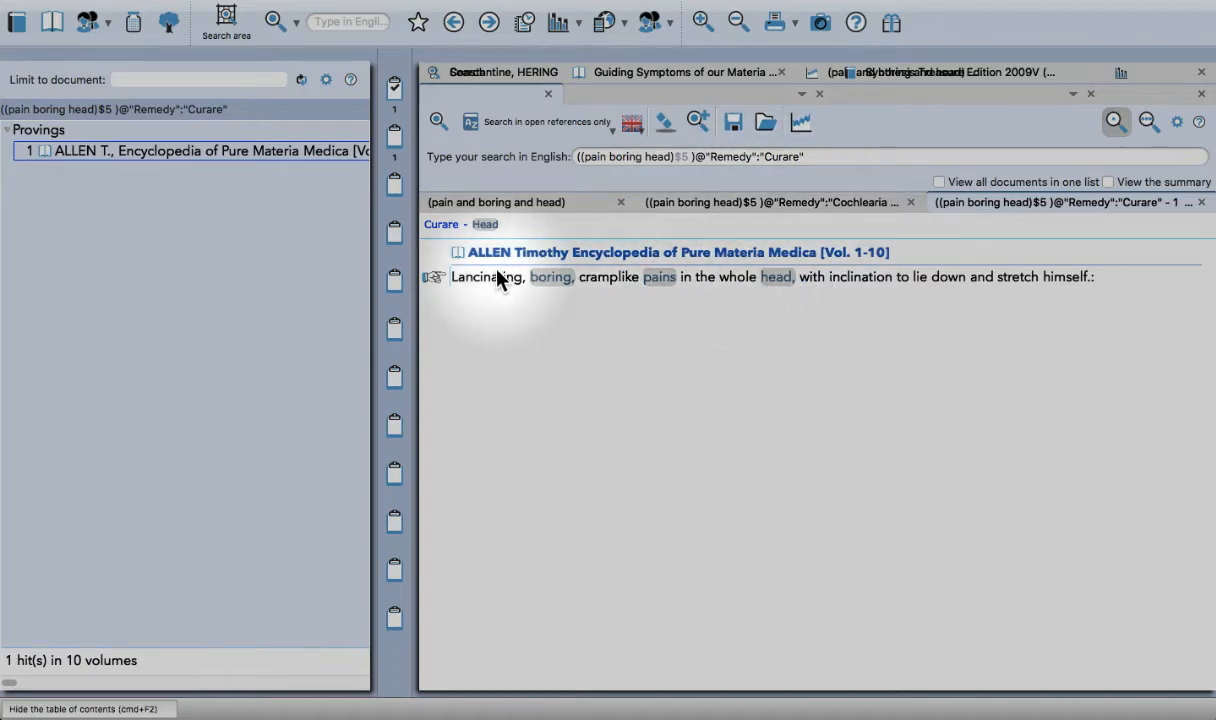
mouse_move(608, 288)
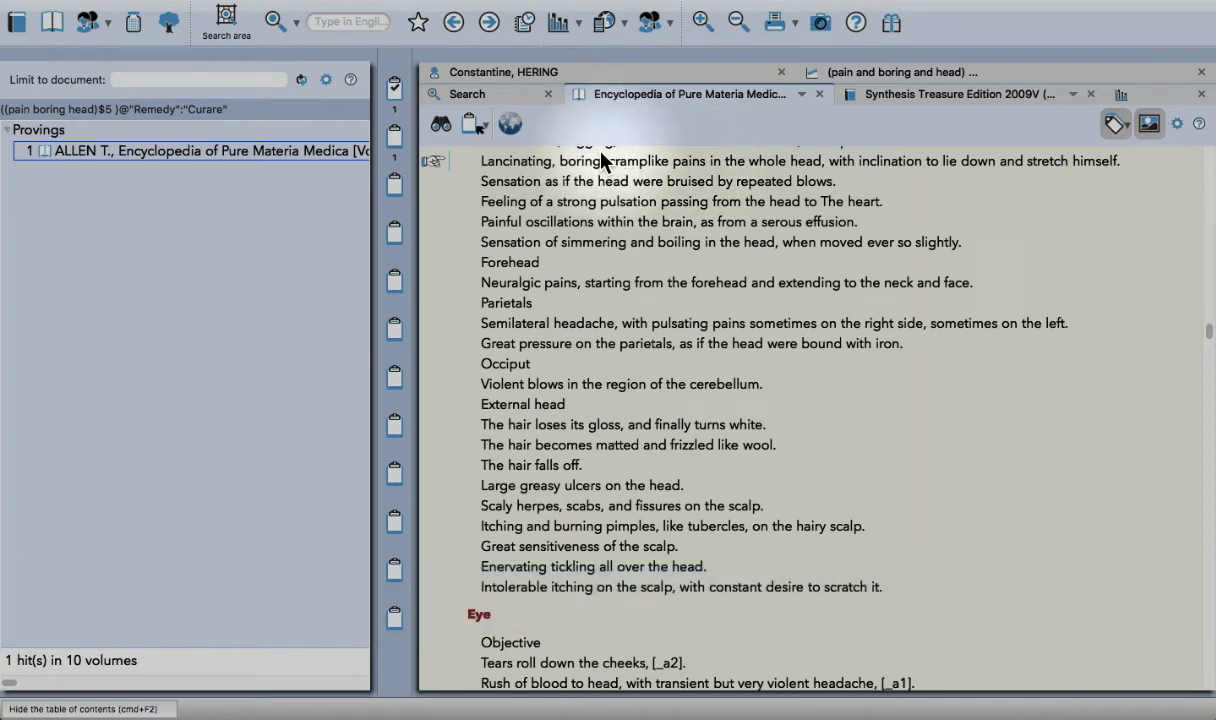
click(958, 94)
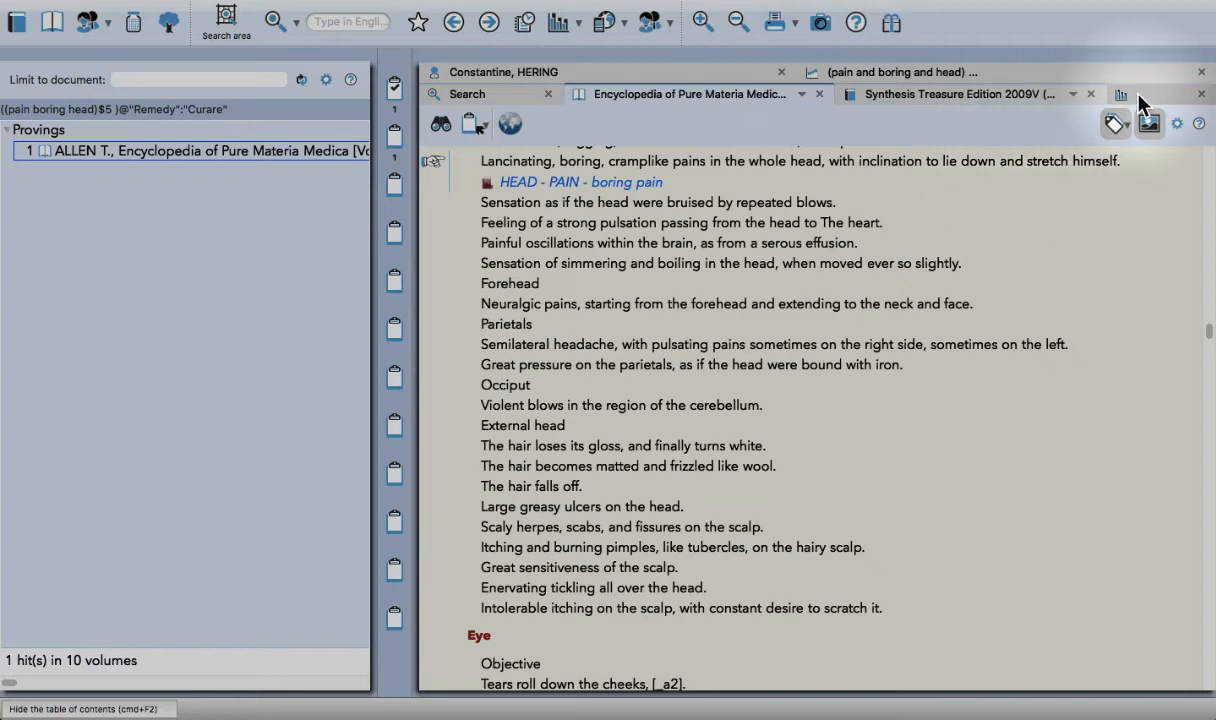
Search Eupatorium purpureum for boring head pain and open the Guiding Symptoms hit
click(1120, 94)
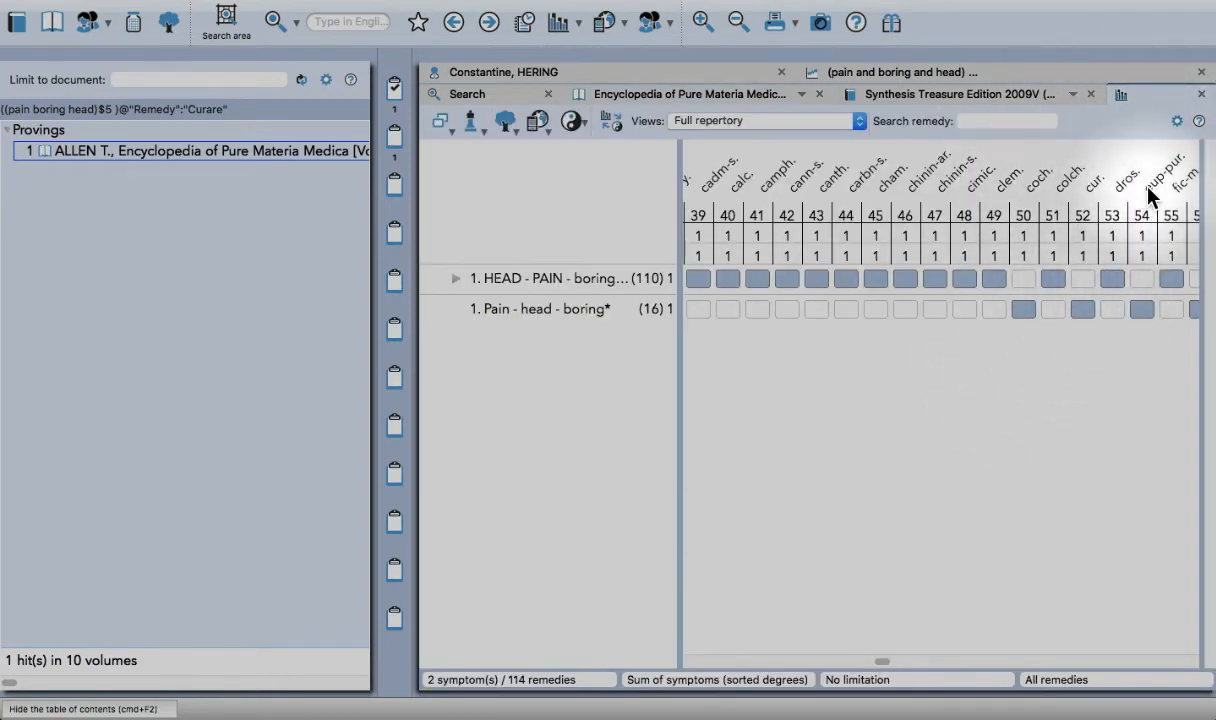
mouse_move(1110, 176)
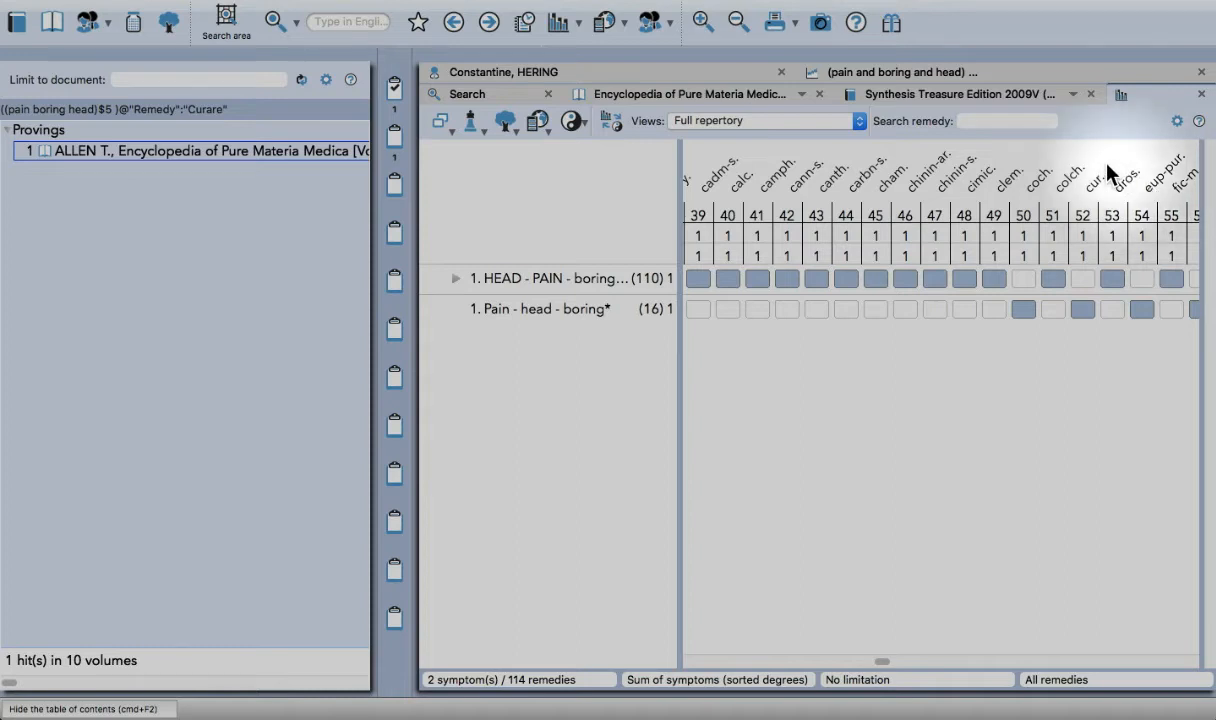
click(896, 72)
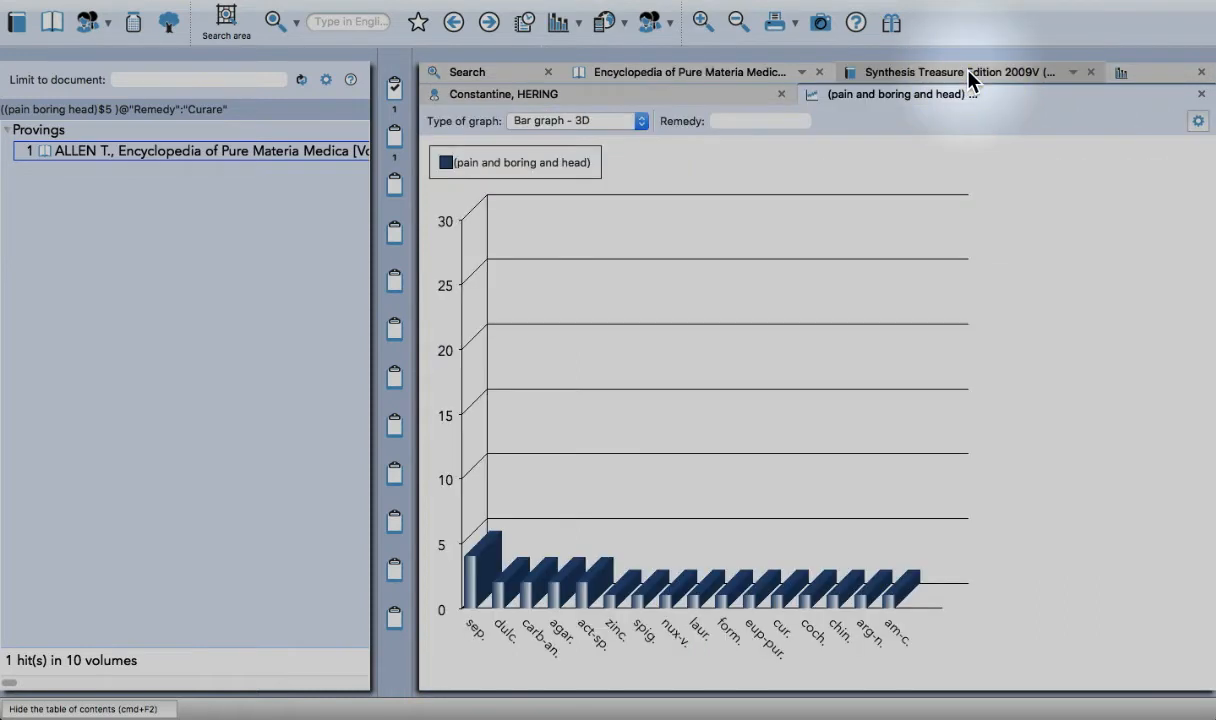
mouse_move(756, 610)
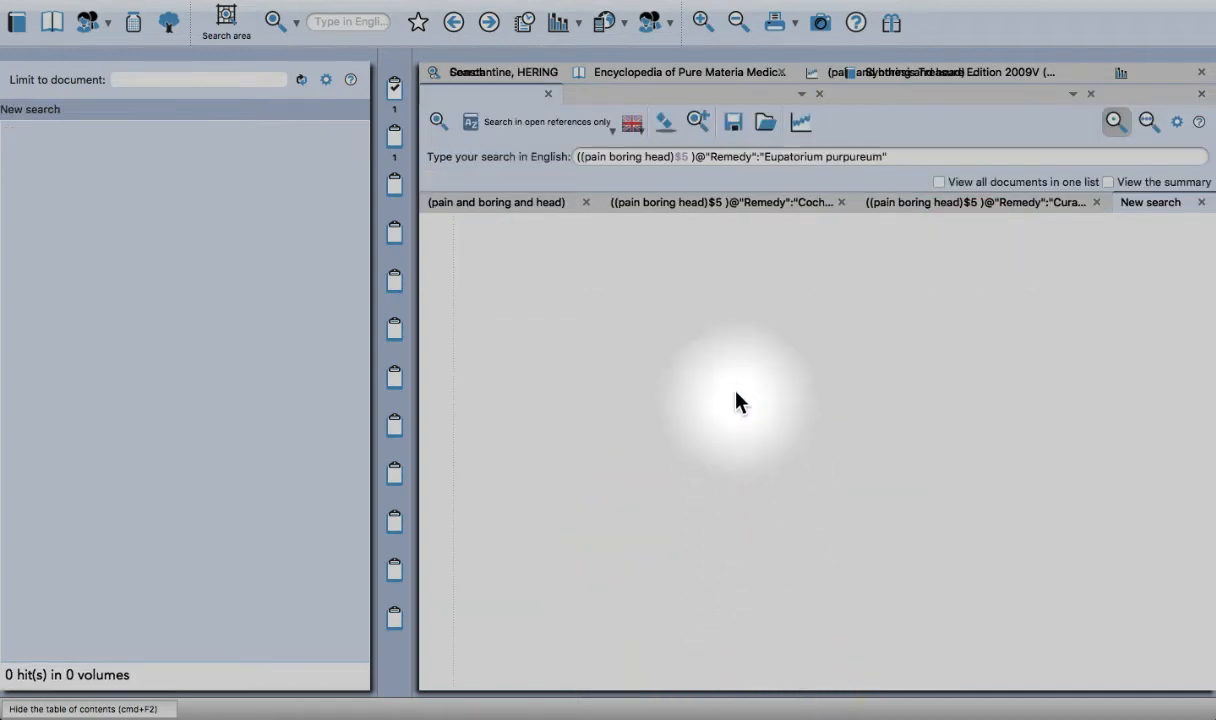
mouse_move(752, 284)
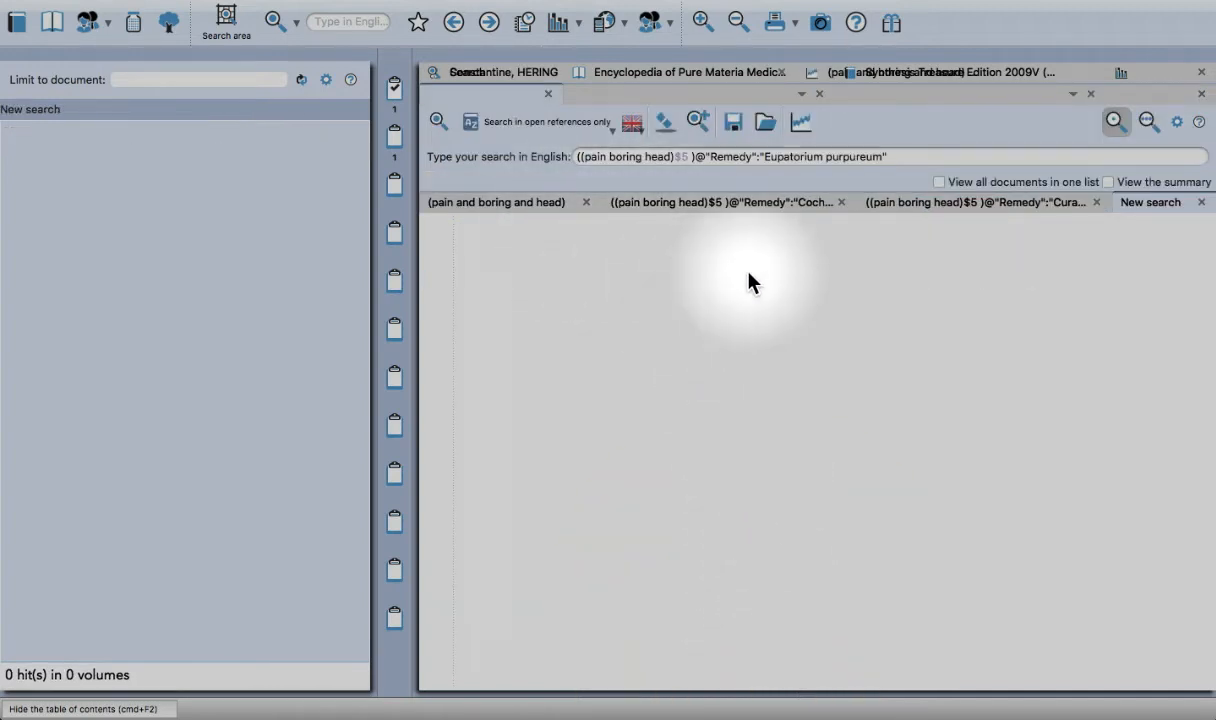
click(1114, 122)
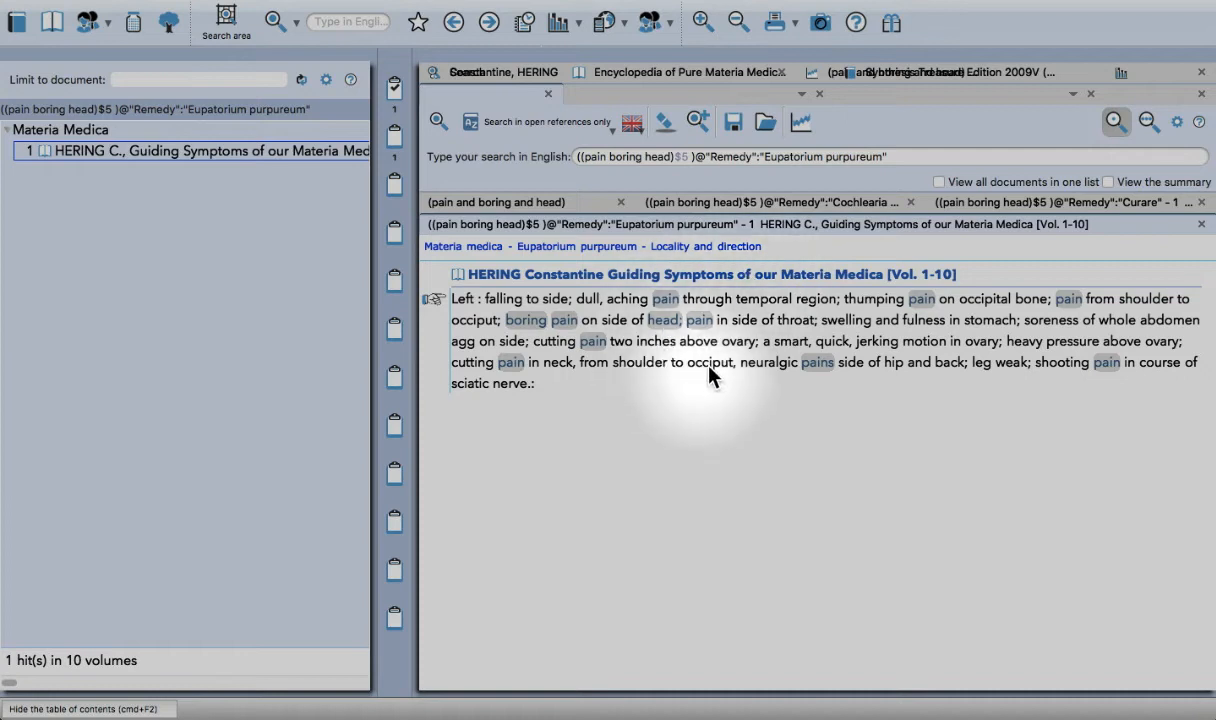
mouse_move(936, 332)
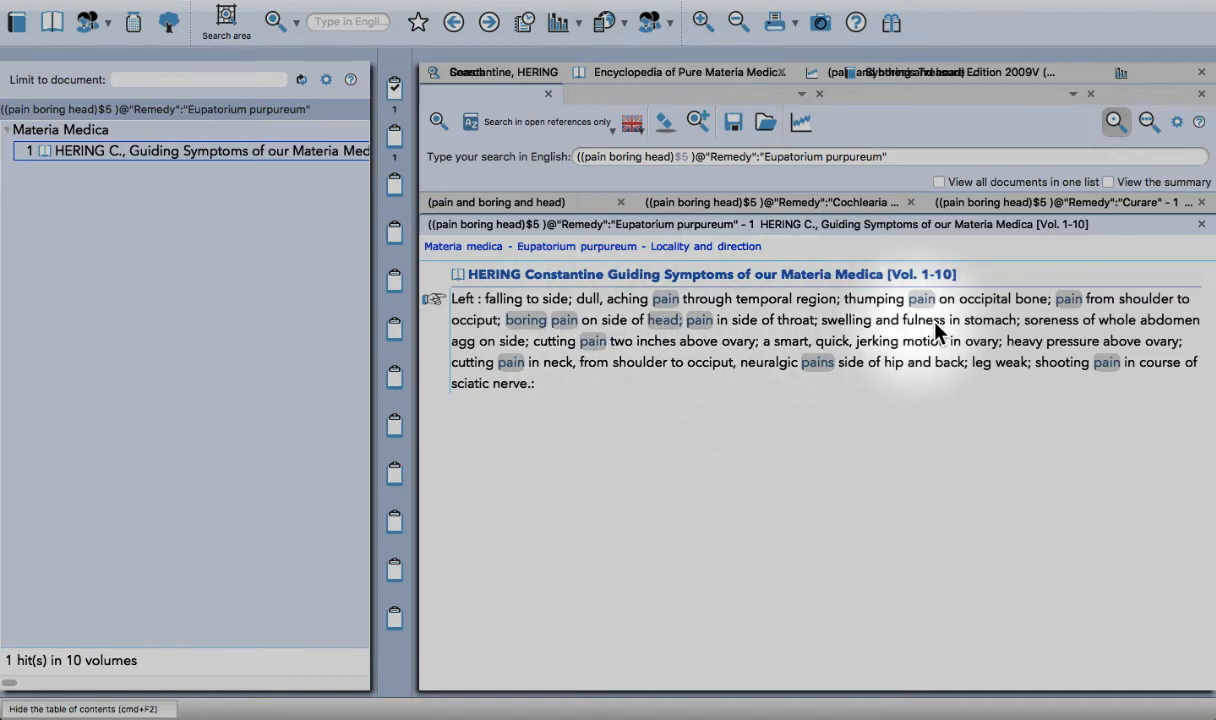
mouse_move(640, 330)
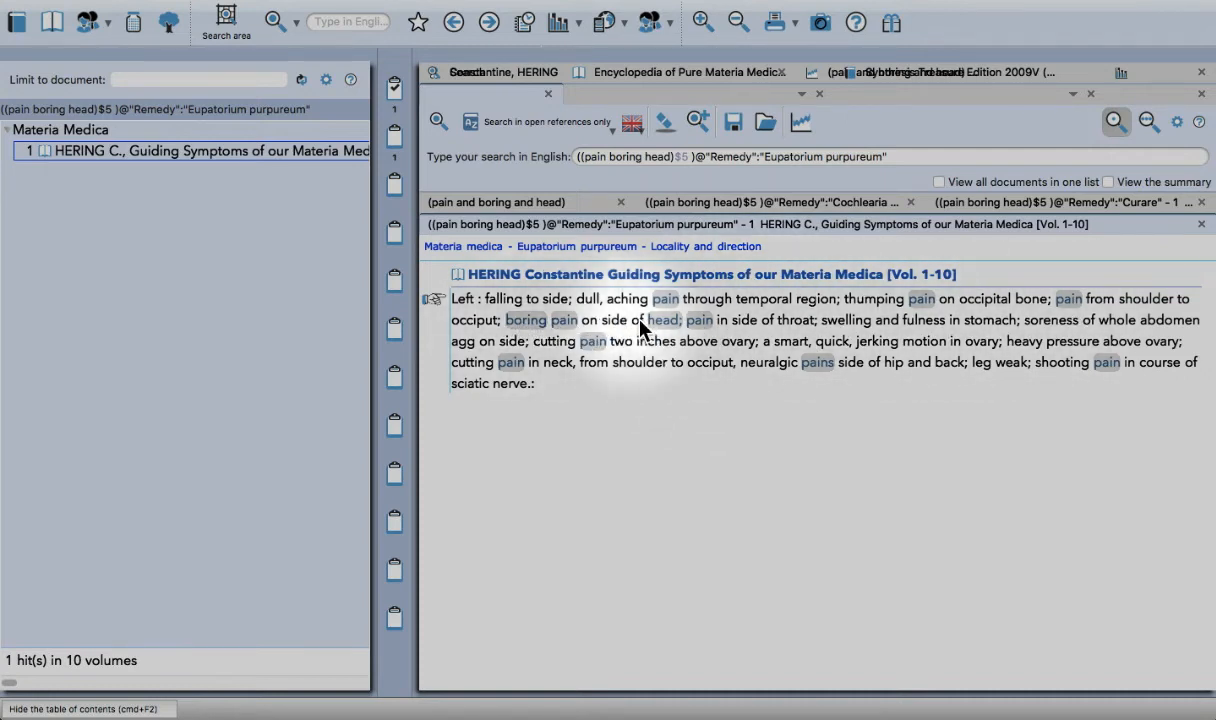
mouse_move(816, 360)
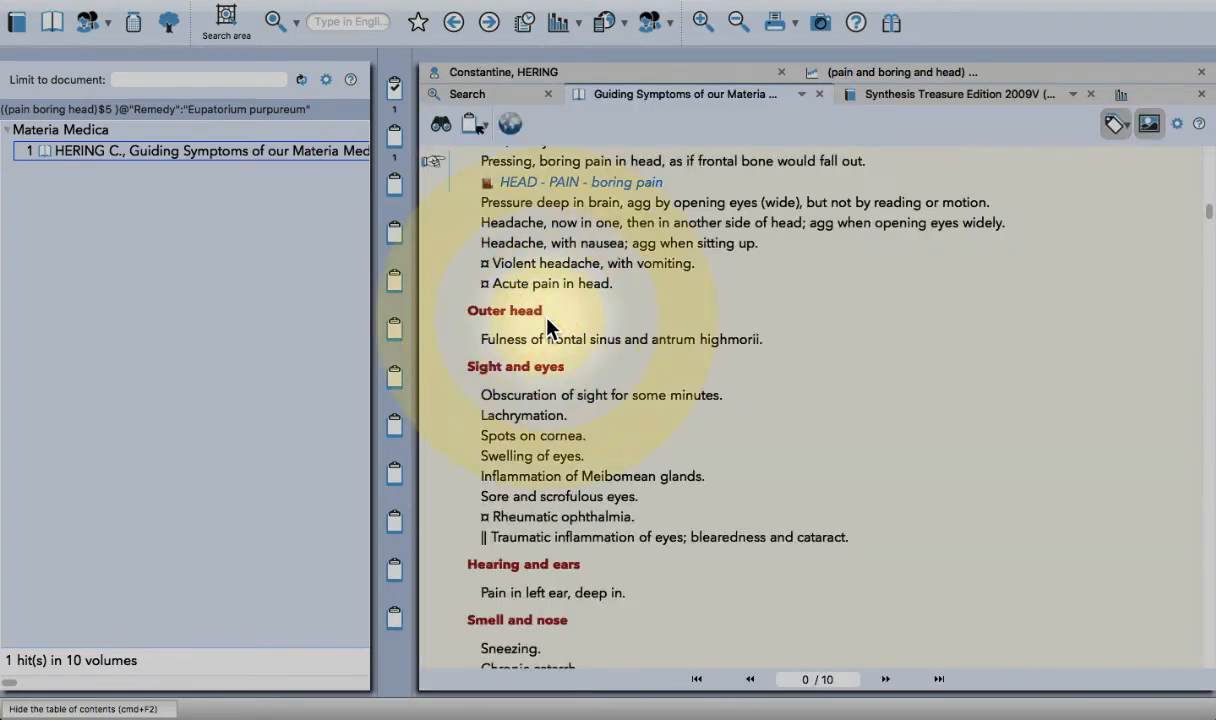
Add Eupatorium purpureum with Hering's locality source text to the boring pain rubric
scroll(down, 3)
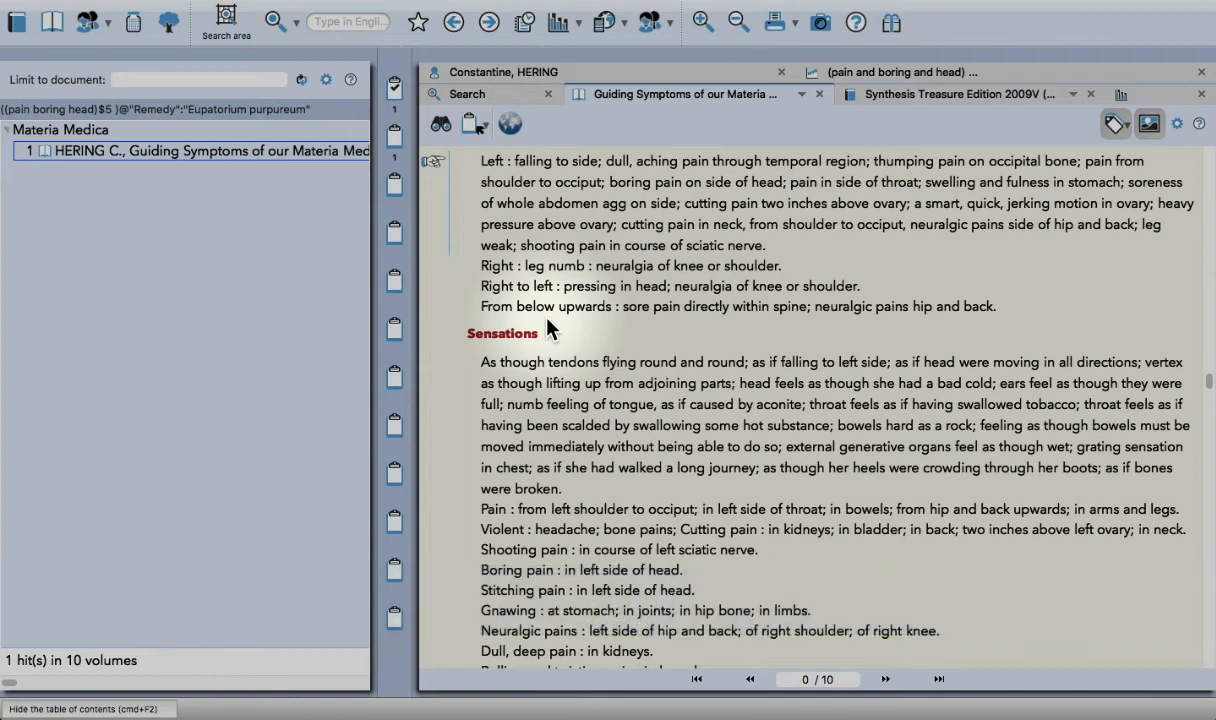
mouse_move(490, 170)
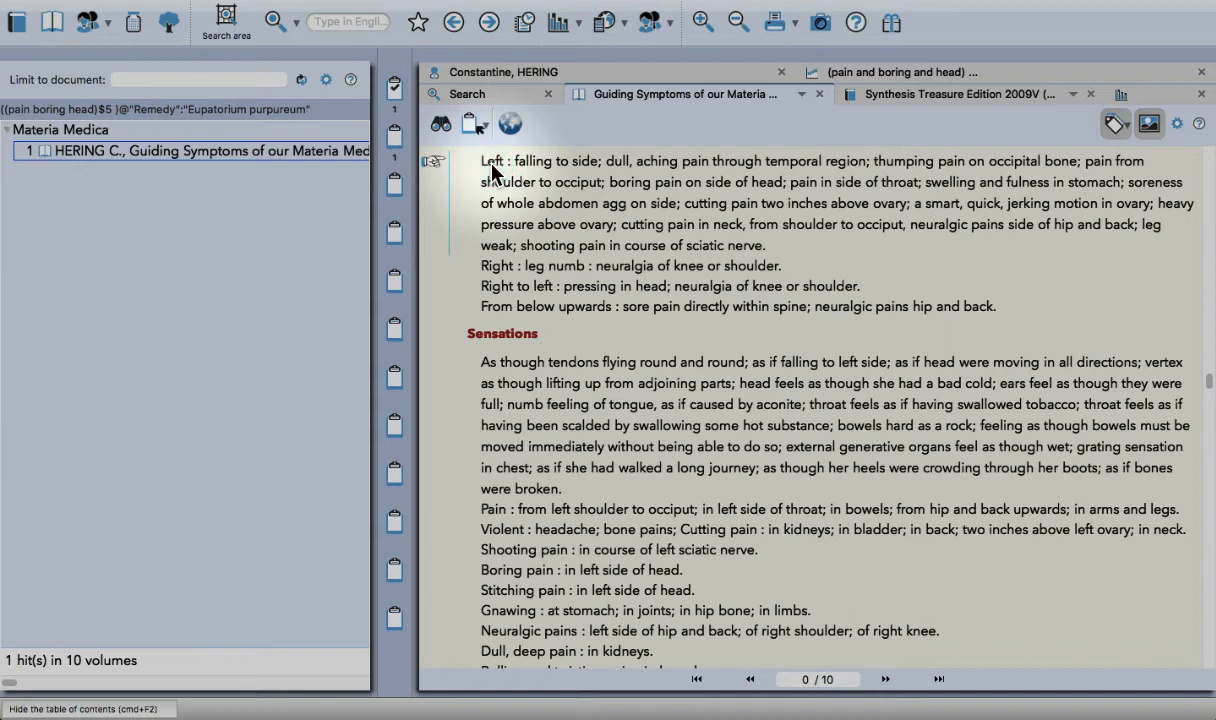
right_click(500, 176)
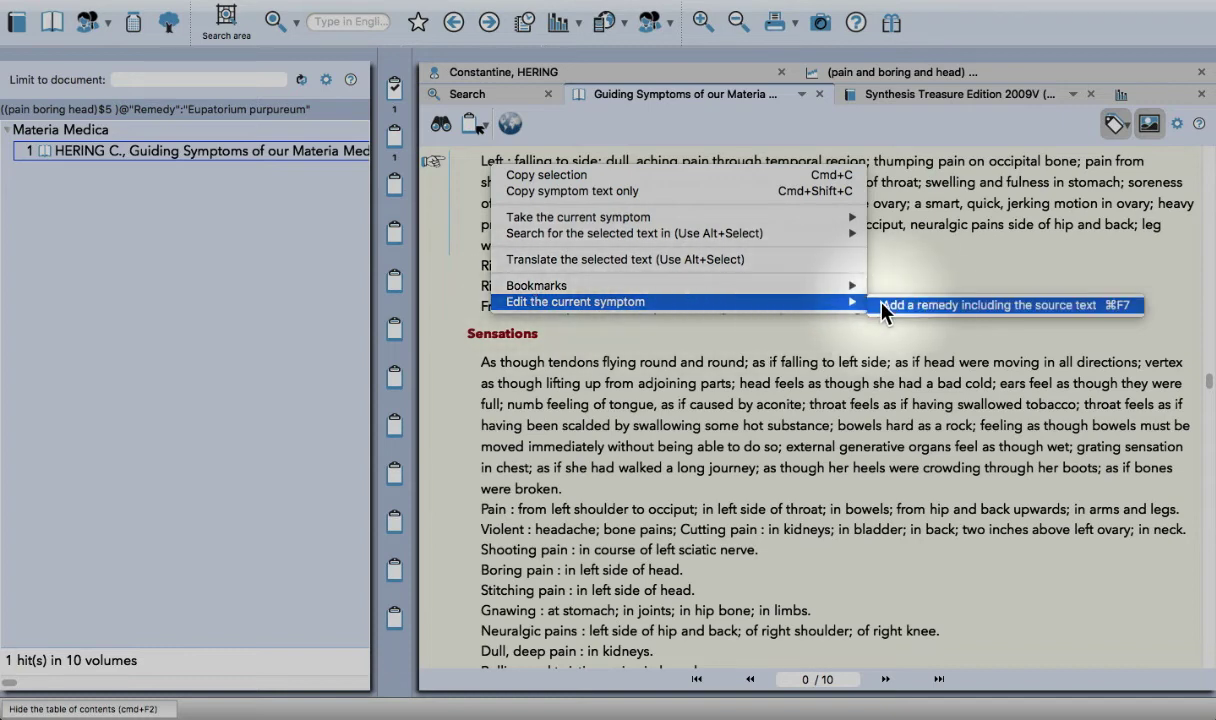
click(988, 304)
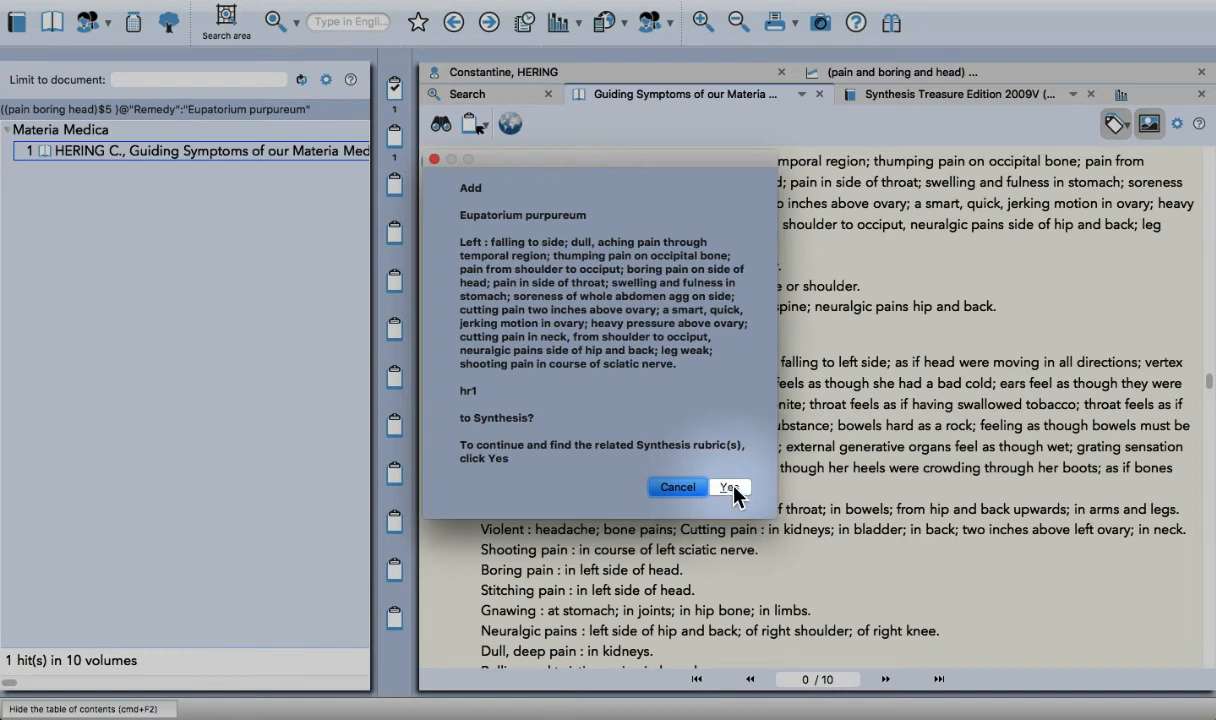
click(730, 486)
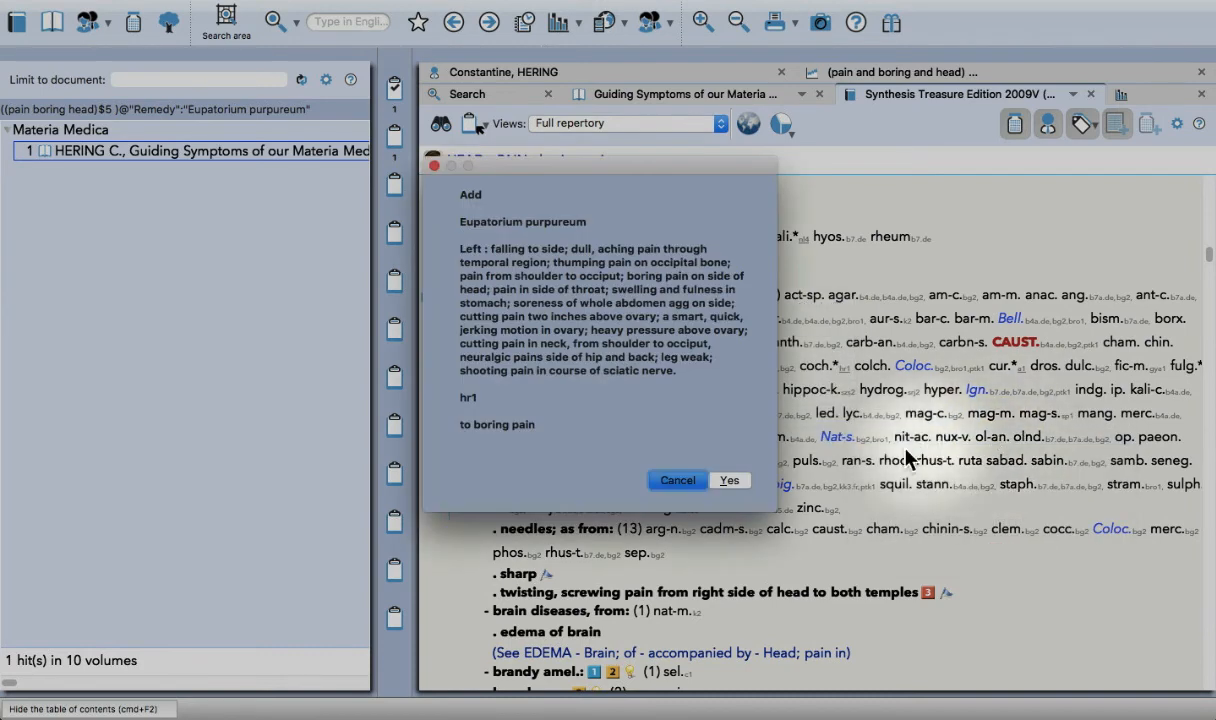
Confirm adding Eupatorium purpureum to boring pain and jump to Hering's original locality text
click(730, 480)
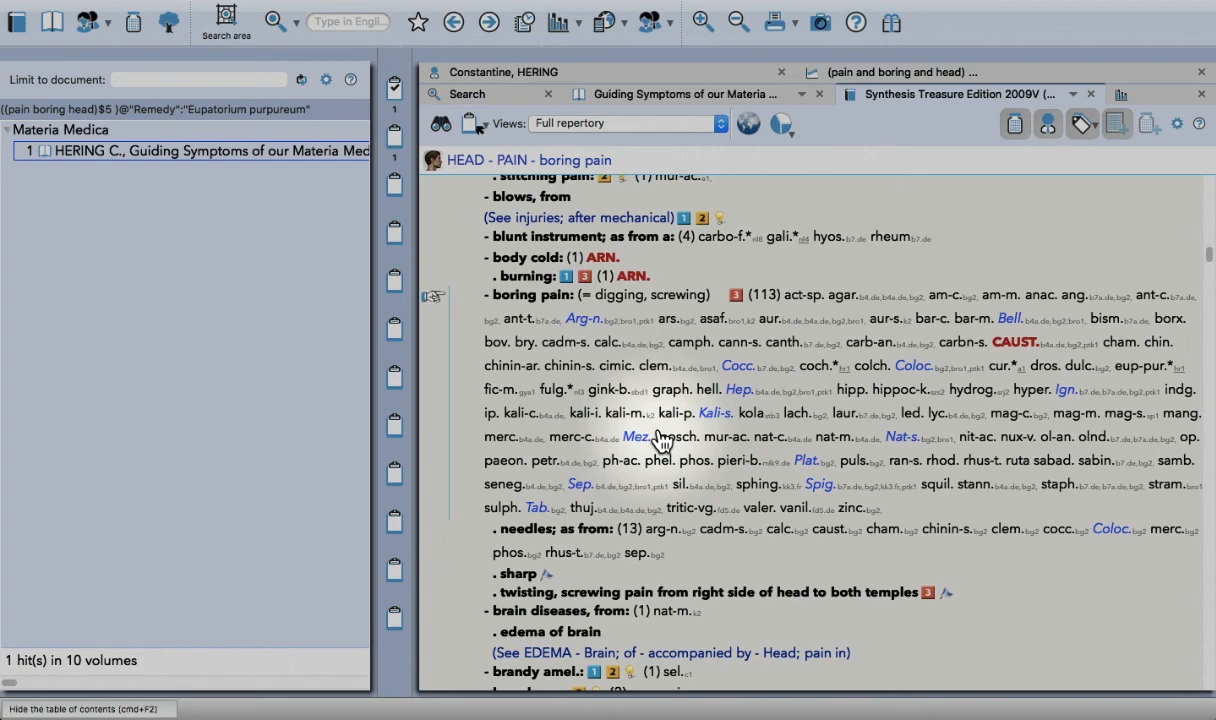
mouse_move(1184, 380)
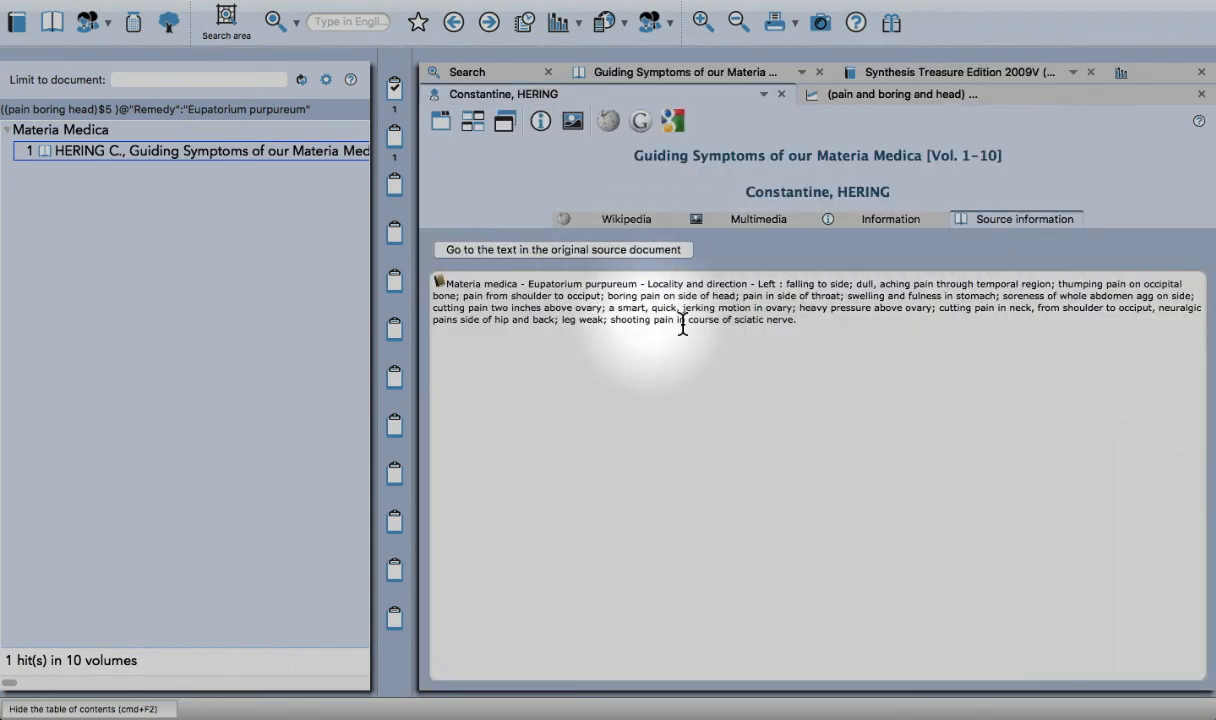
mouse_move(792, 316)
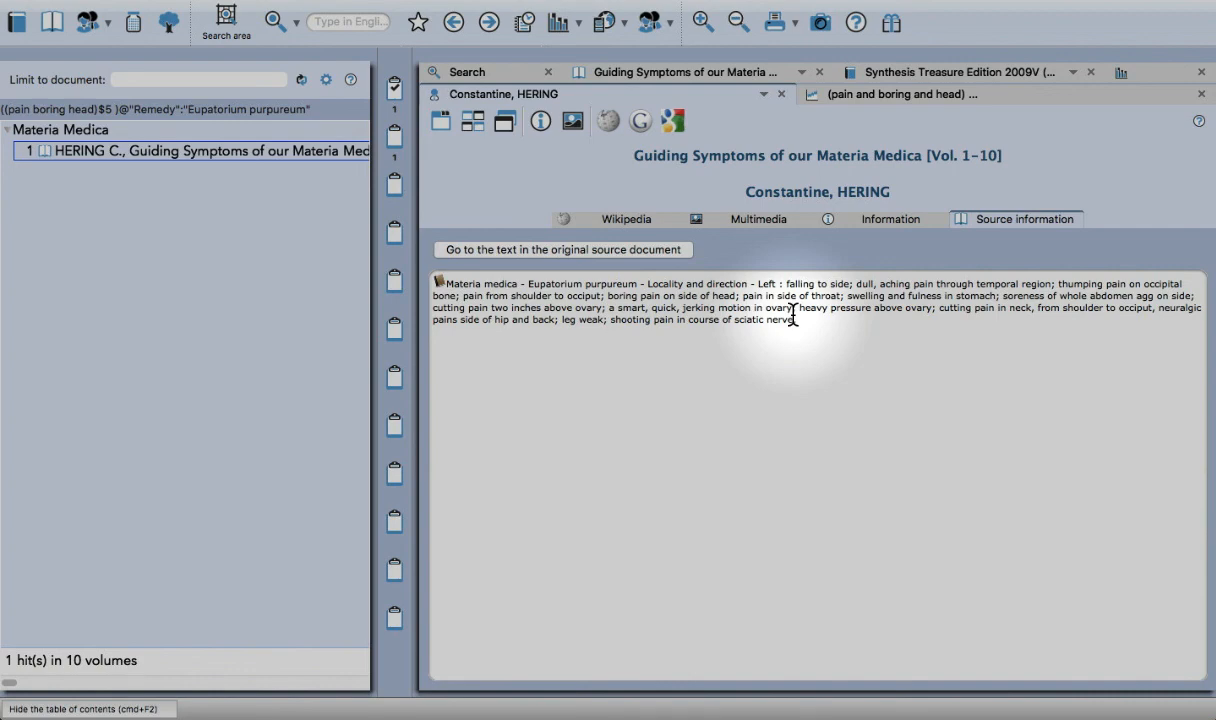
mouse_move(568, 264)
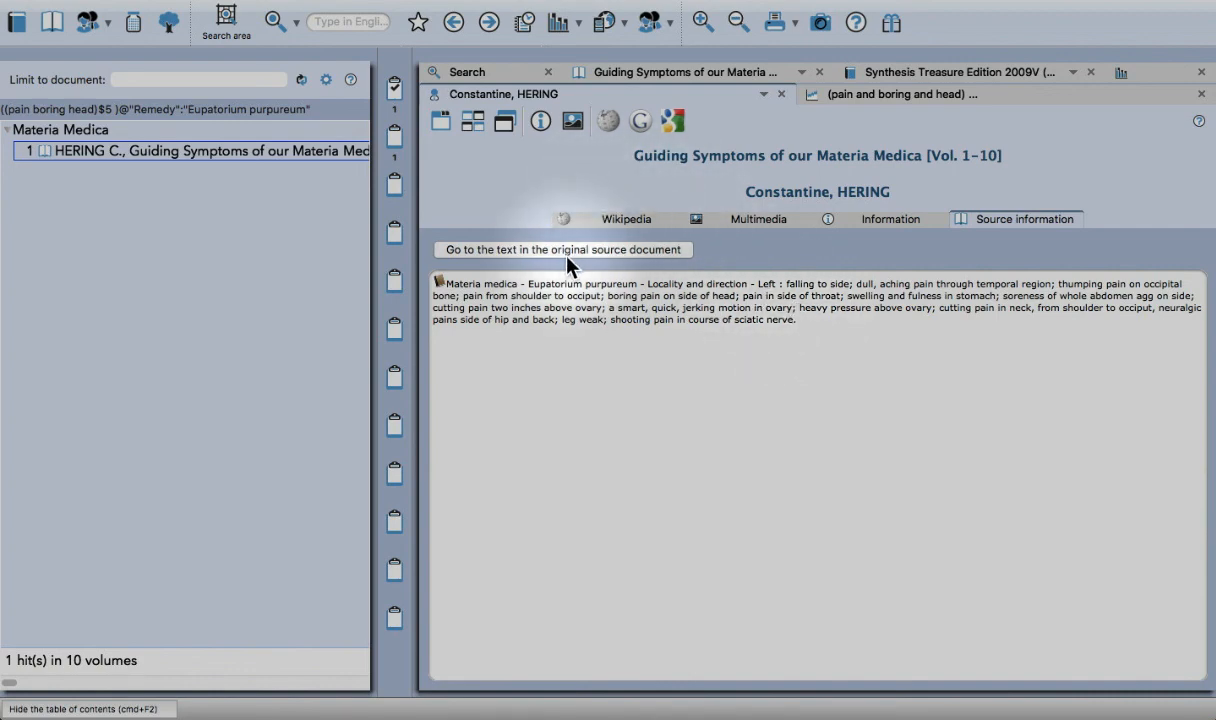
click(564, 248)
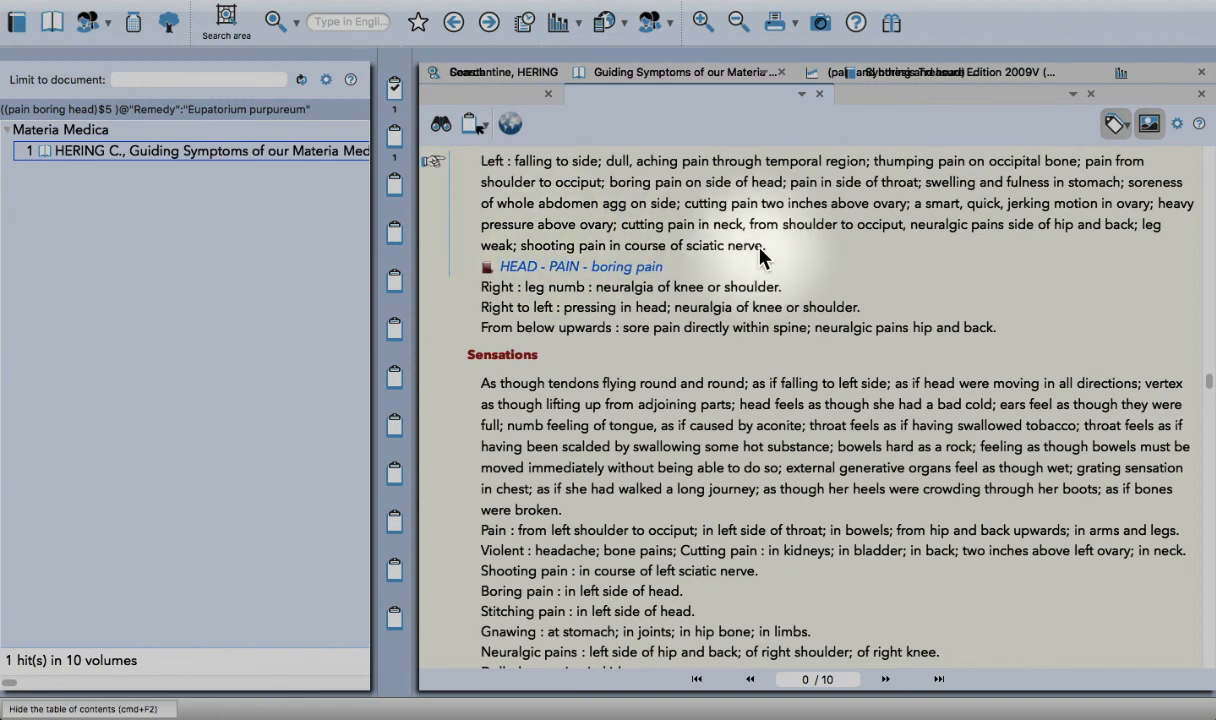